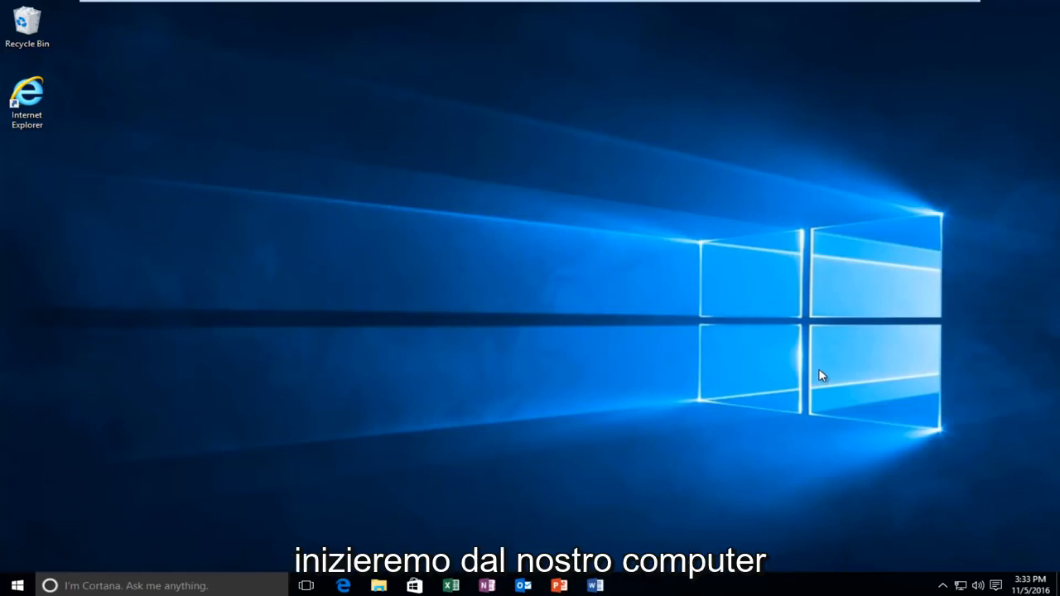
pyautogui.moveTo(631, 303)
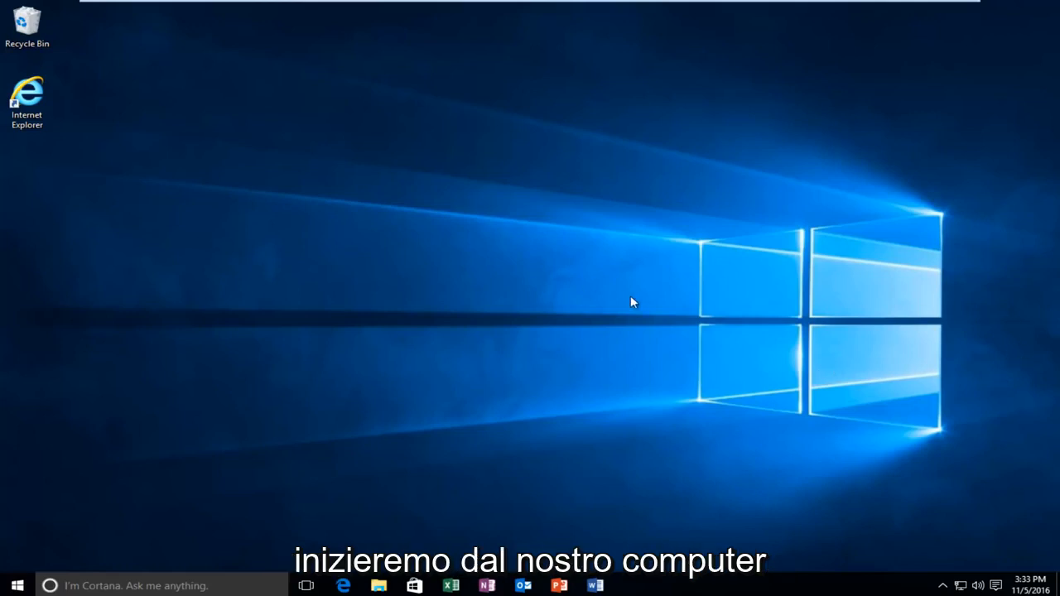
pyautogui.moveTo(627, 300)
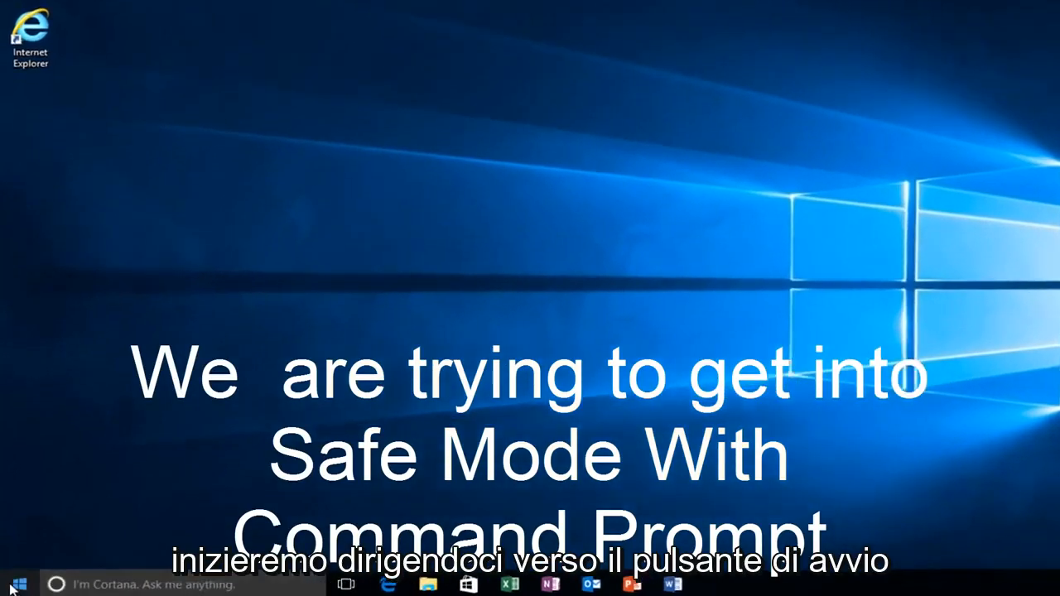
# Step: Open the Start menu and its Power options to reach Restart
pyautogui.click(16, 584)
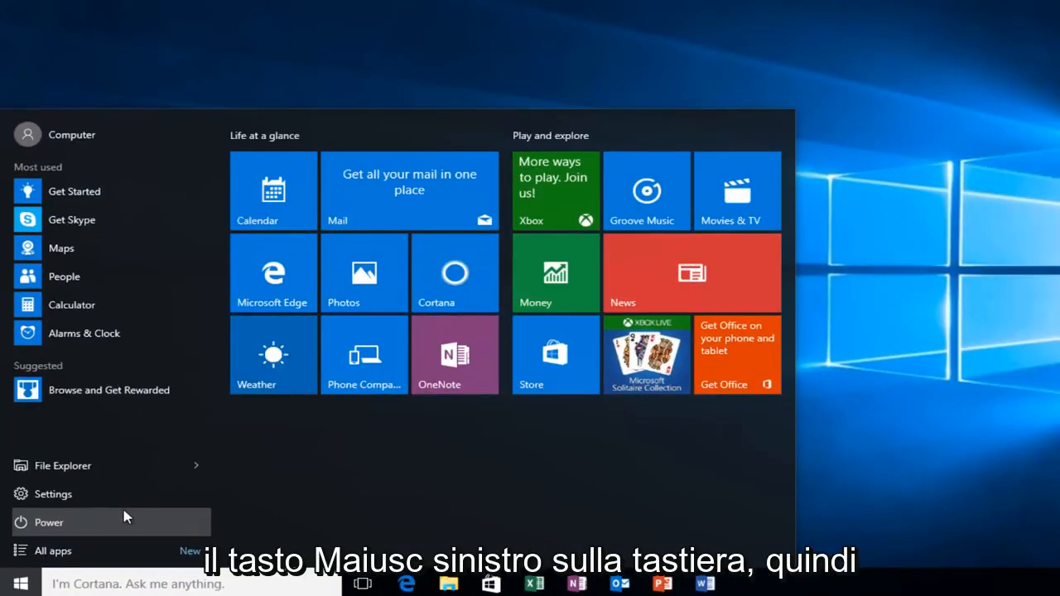
pyautogui.click(48, 523)
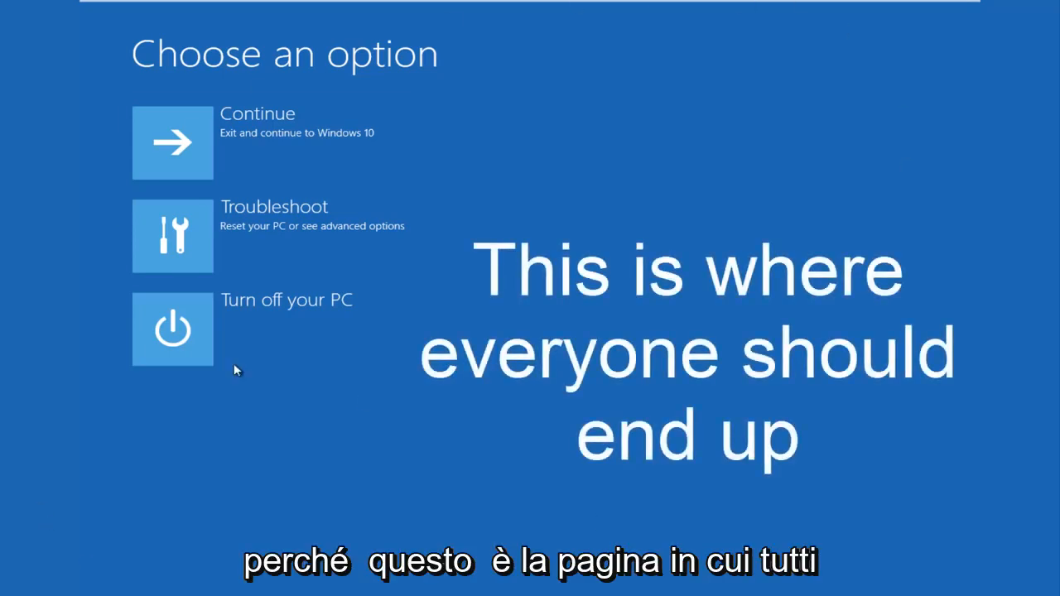
pyautogui.moveTo(555, 414)
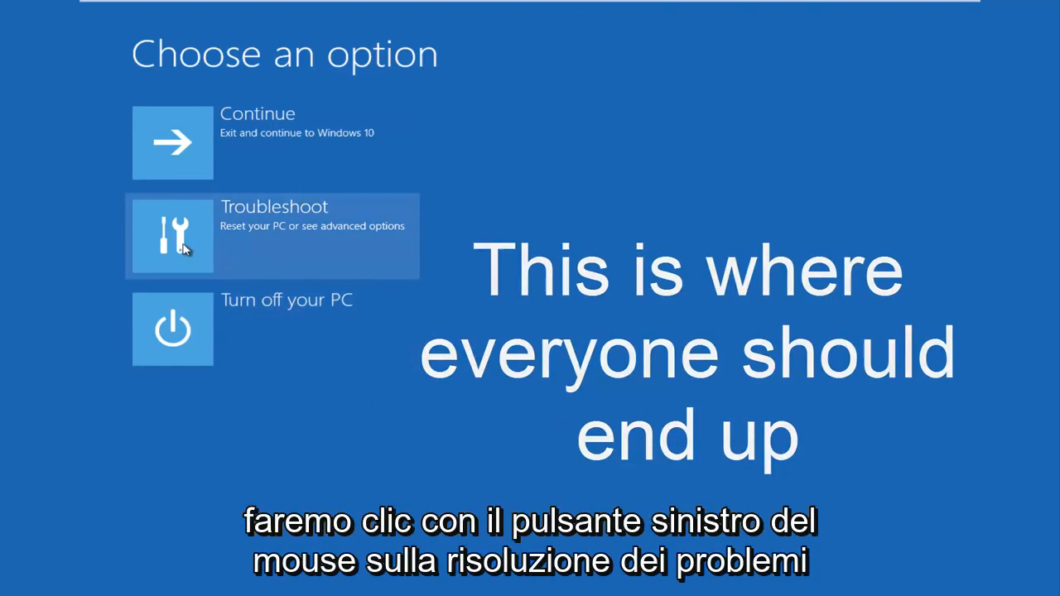
# Step: Choose Troubleshoot on the Choose an option screen
pyautogui.click(173, 236)
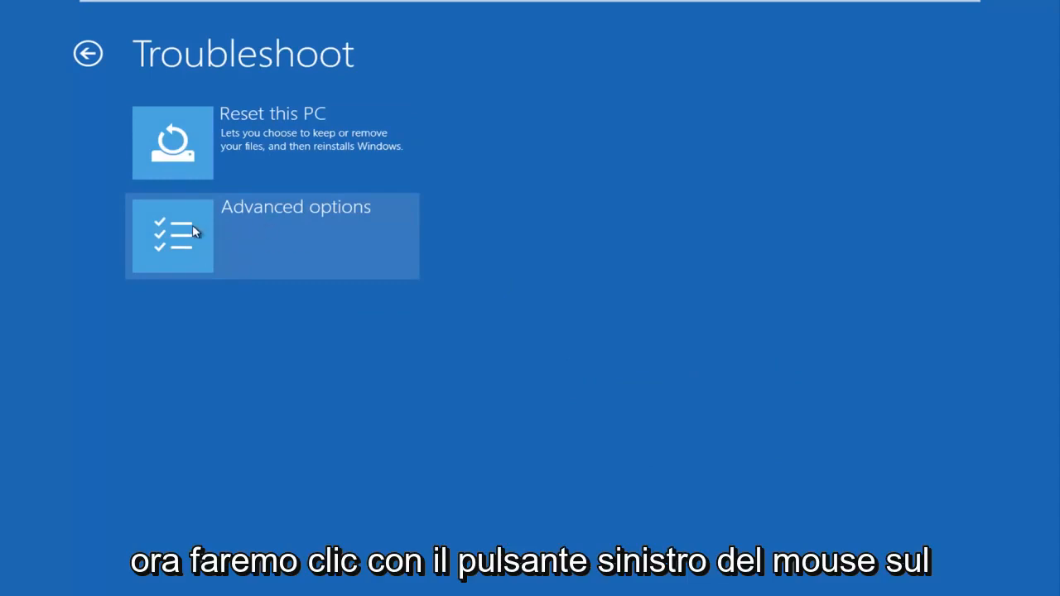
pyautogui.moveTo(163, 295)
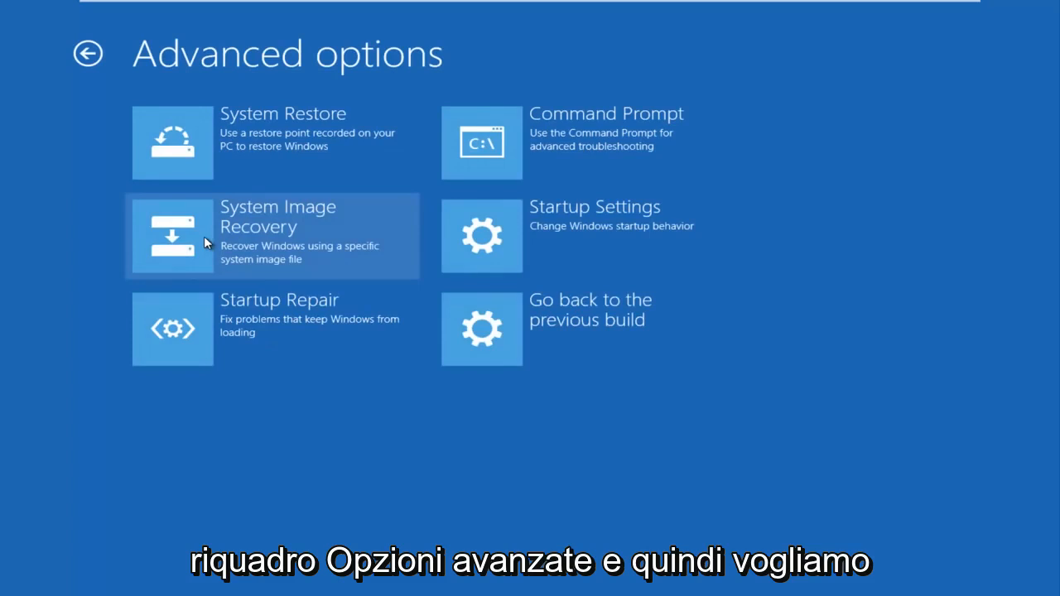
pyautogui.moveTo(655, 135)
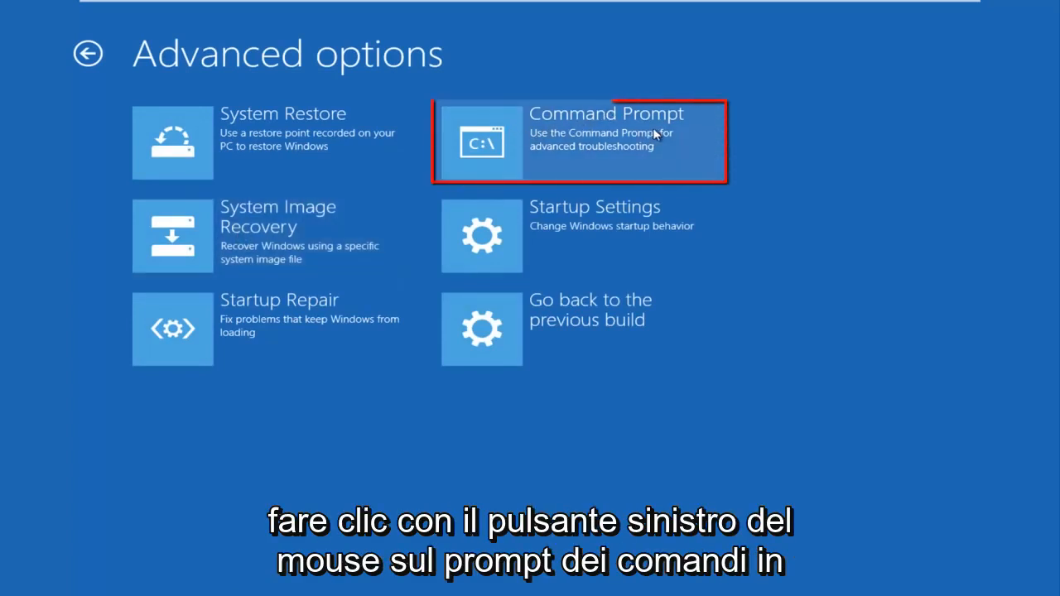
# Step: Launch Command Prompt and sign in with the Computer account's password
pyautogui.click(580, 141)
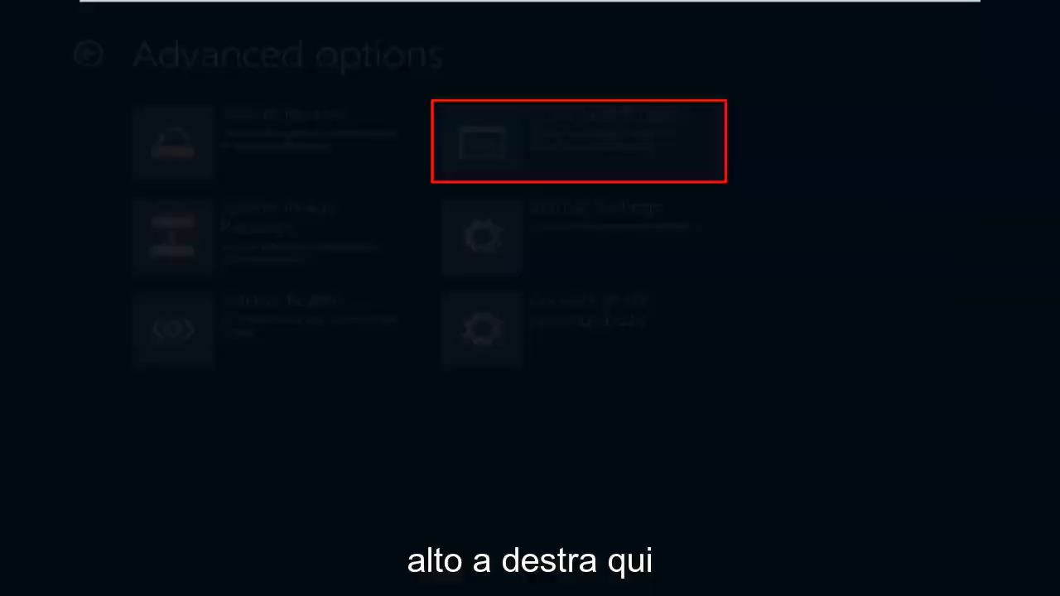
pyautogui.click(578, 141)
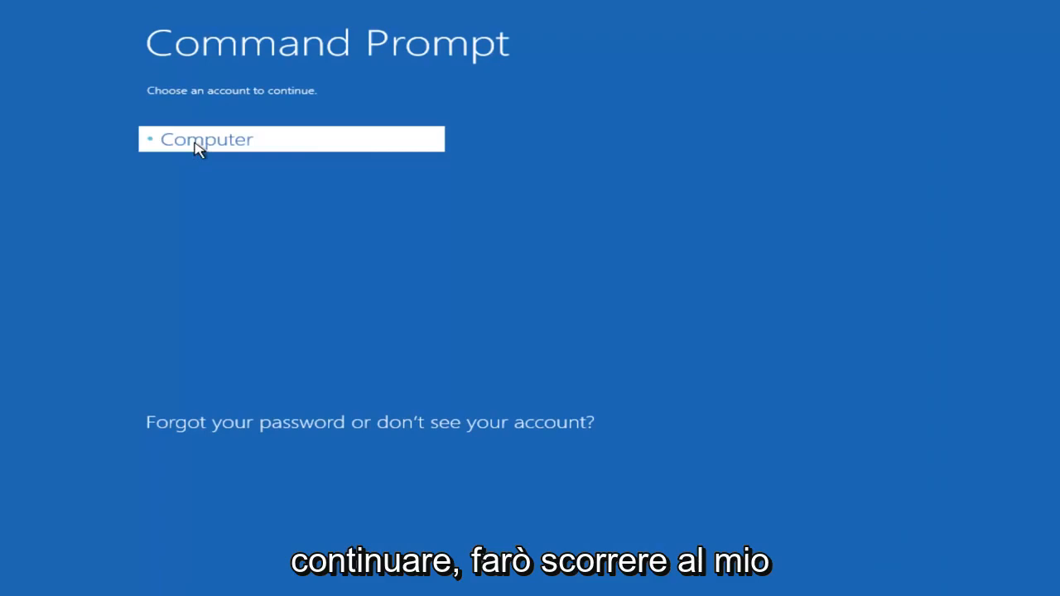
pyautogui.click(207, 138)
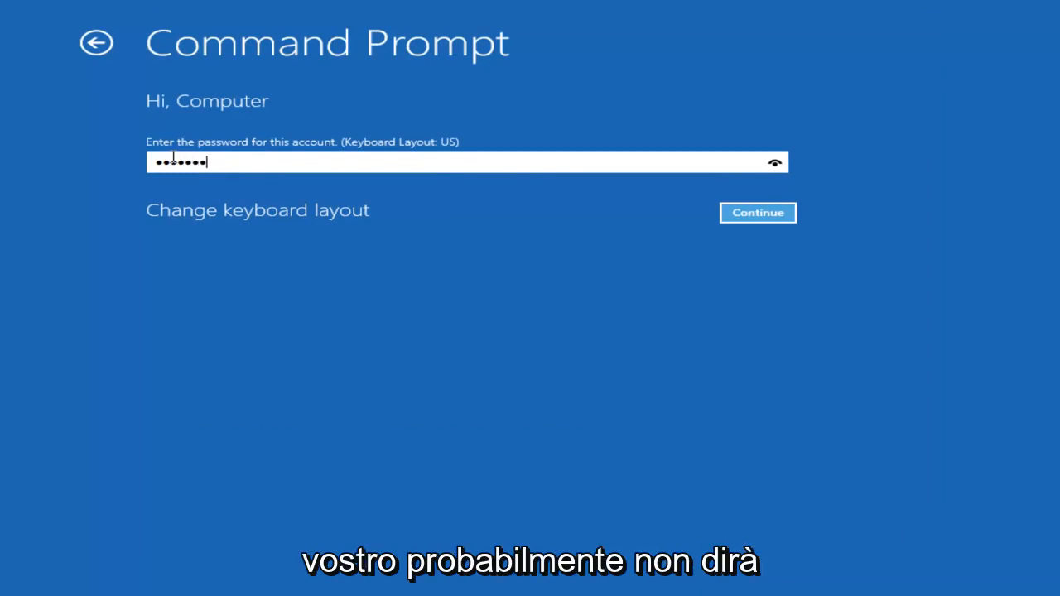
pyautogui.write('•')
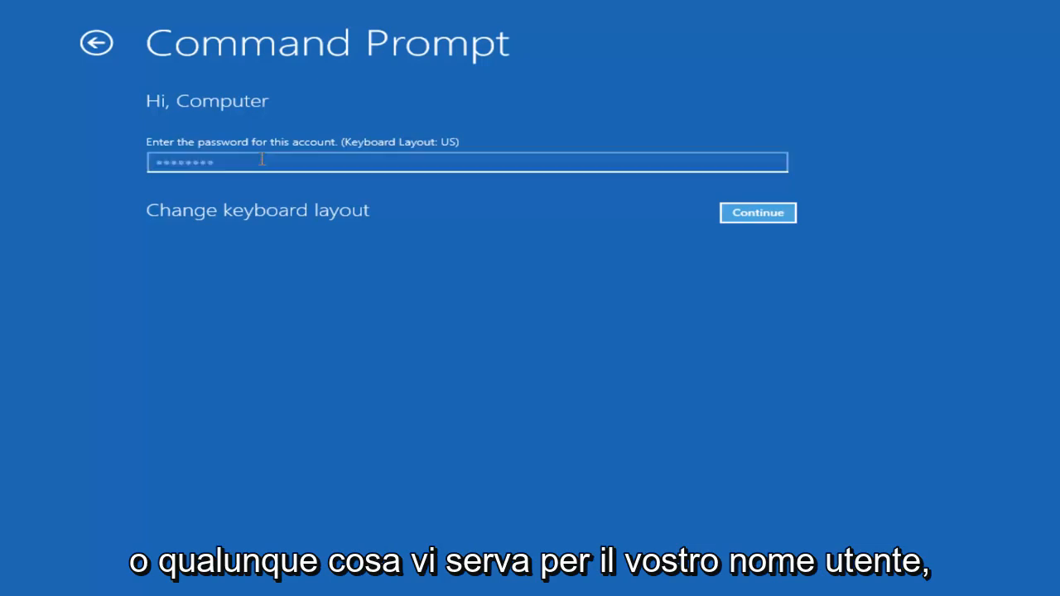
pyautogui.click(757, 213)
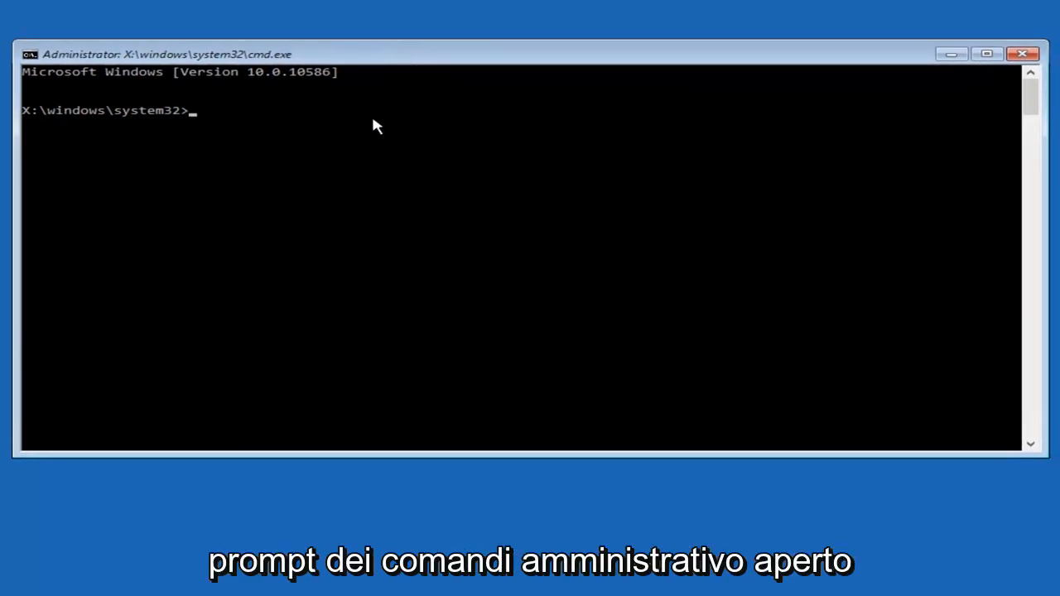
# Step: Run Bootrec /fixmbr to repair the master boot record
pyautogui.write('B')
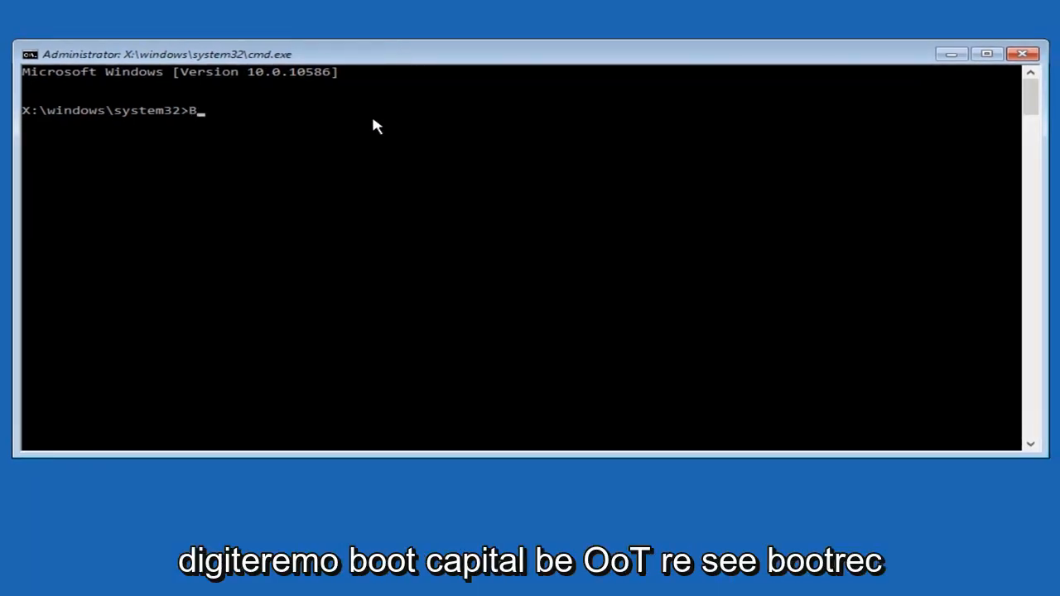
pyautogui.write('oot')
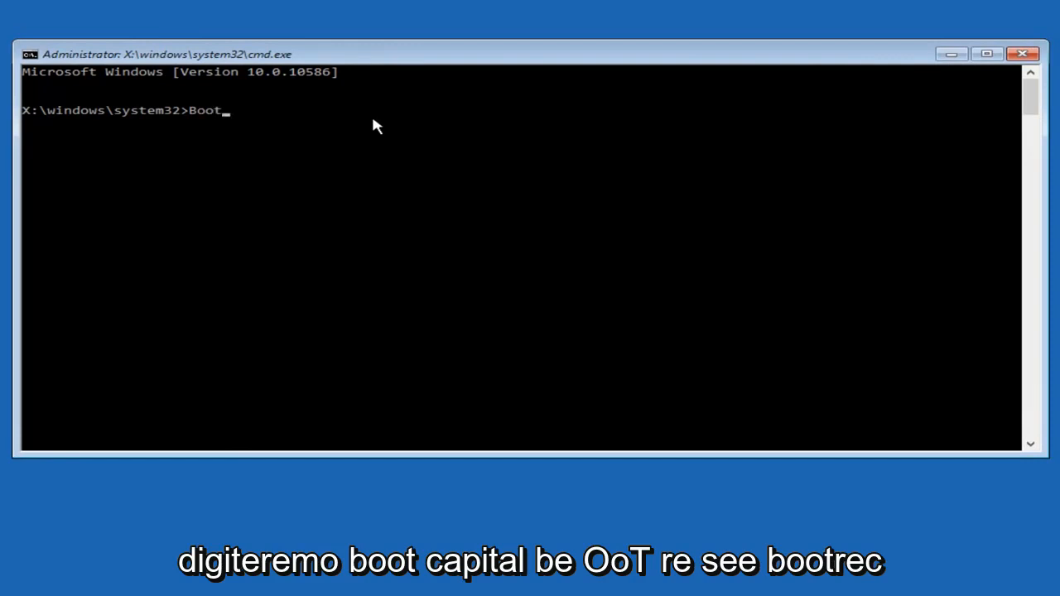
pyautogui.write('rec /fi')
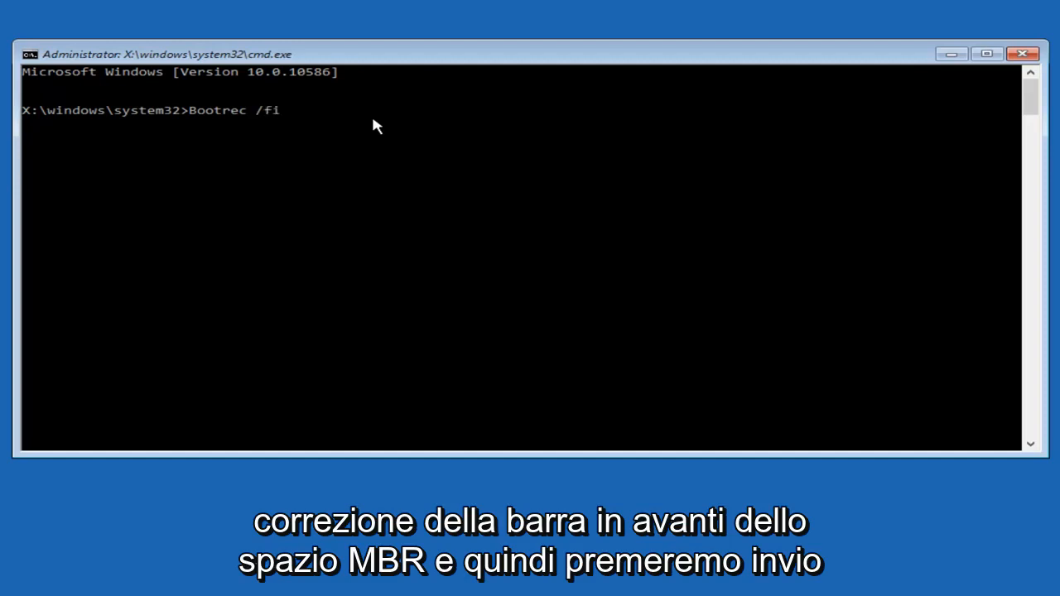
pyautogui.write('xmbr')
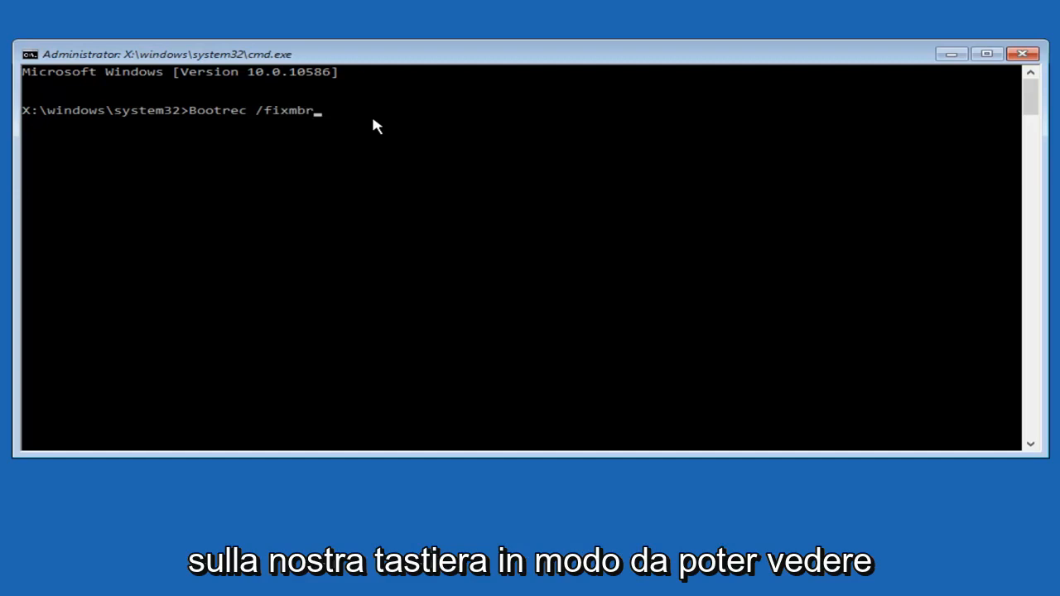
pyautogui.press('enter')
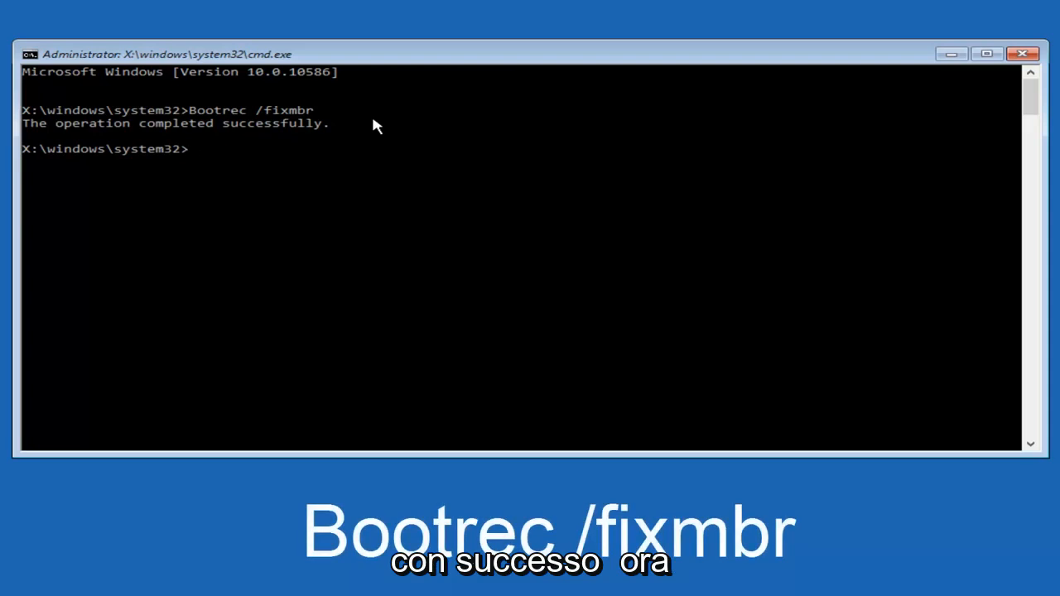
# Step: Run Bootrec /fixboot to repair the boot sector
pyautogui.write('Bo')
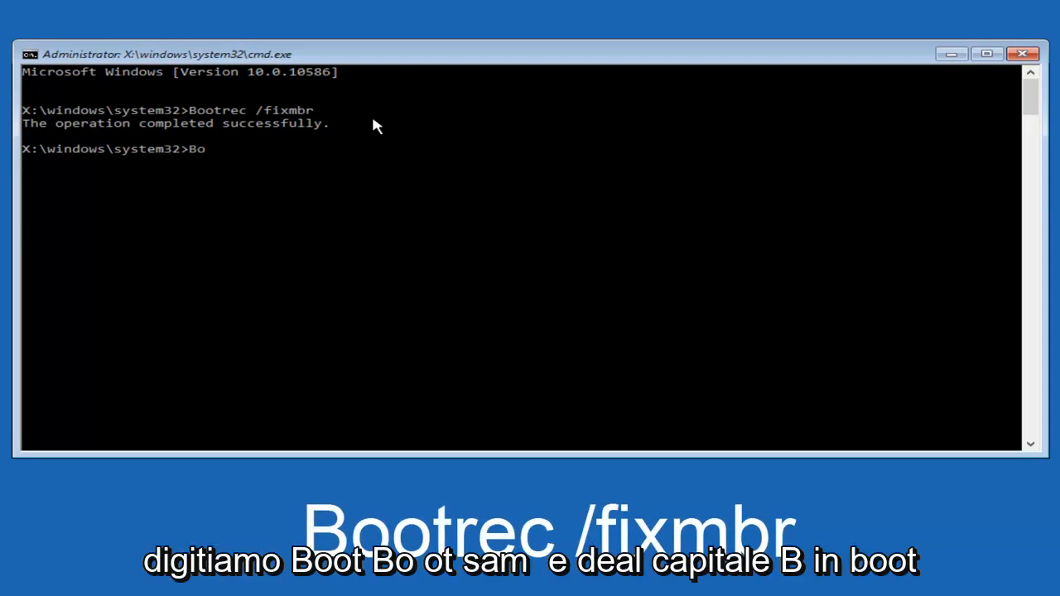
pyautogui.write('ot')
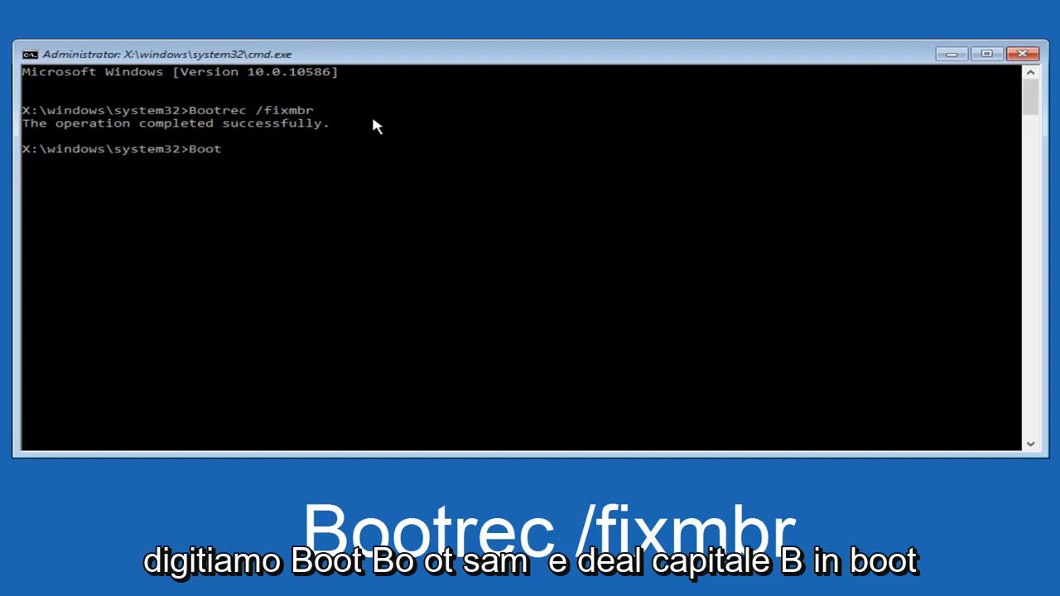
pyautogui.write('rec')
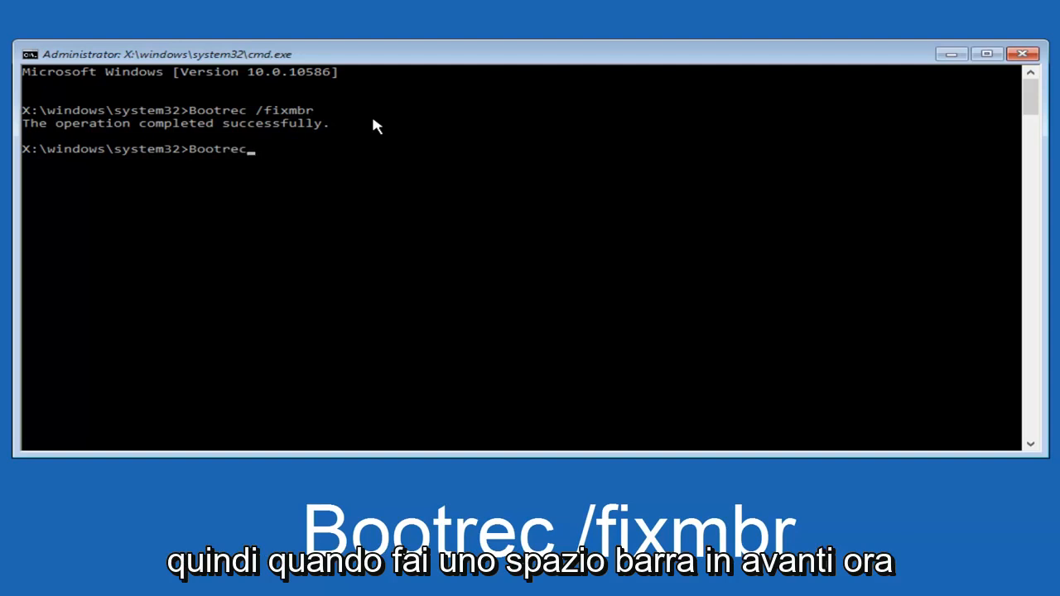
pyautogui.write('/')
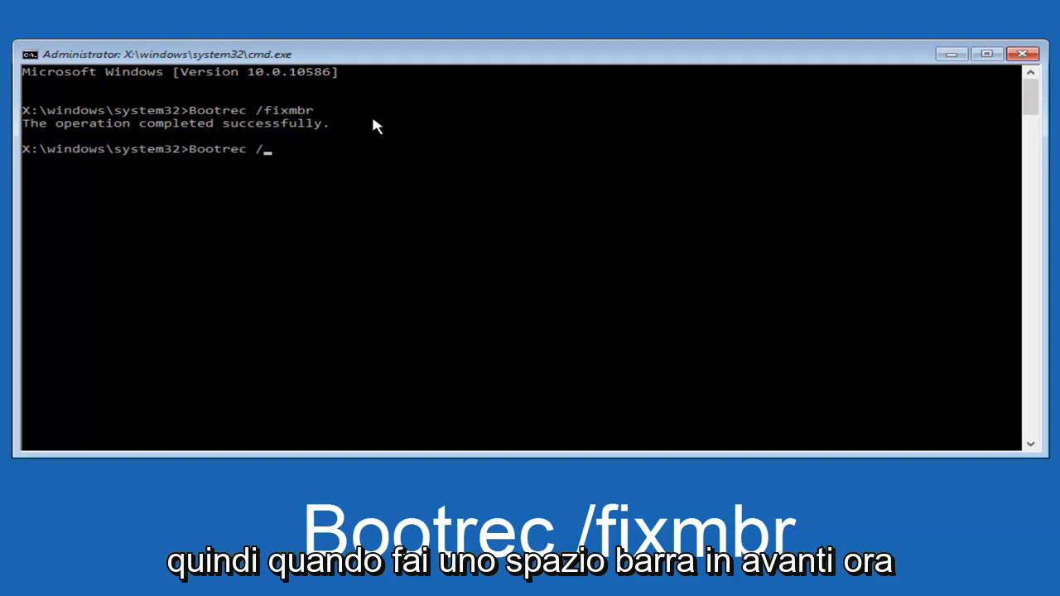
pyautogui.write('fix')
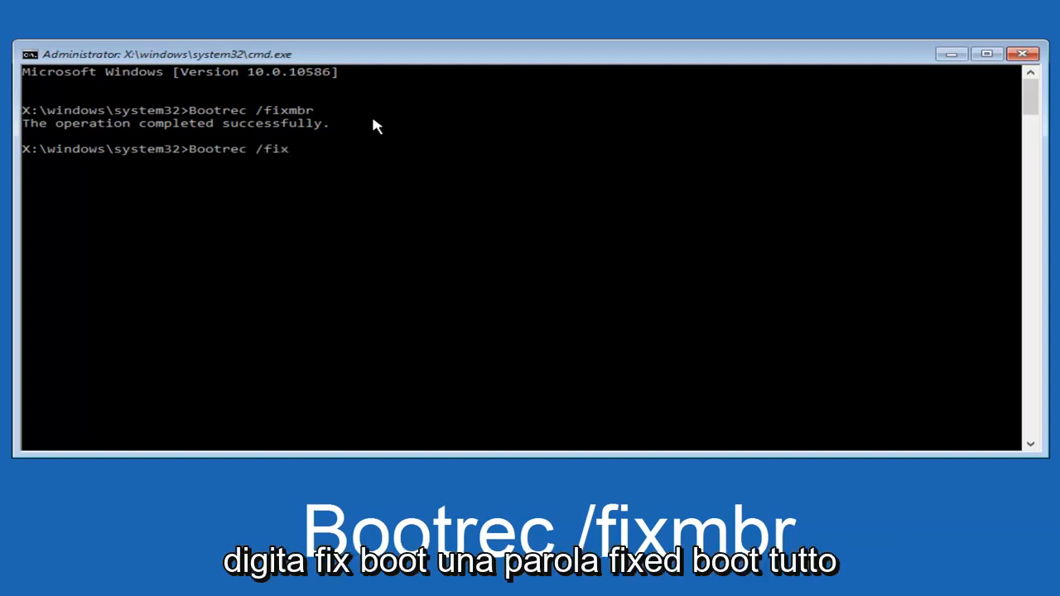
pyautogui.write('boot')
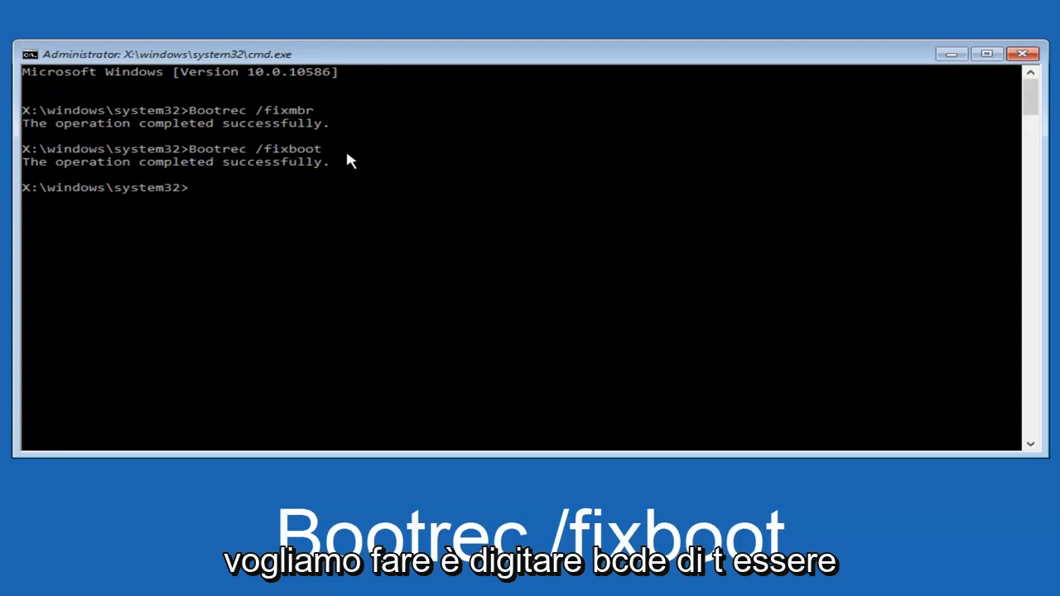
# Step: Export the boot configuration data to c:\bcdbackup with bcdedit /export
pyautogui.write('bc')
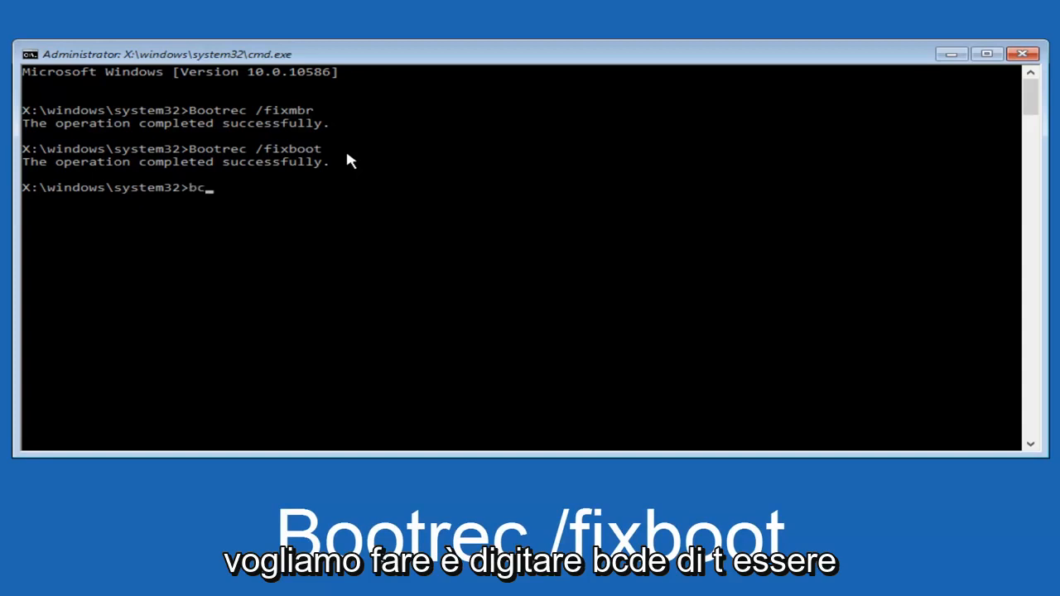
pyautogui.write('d')
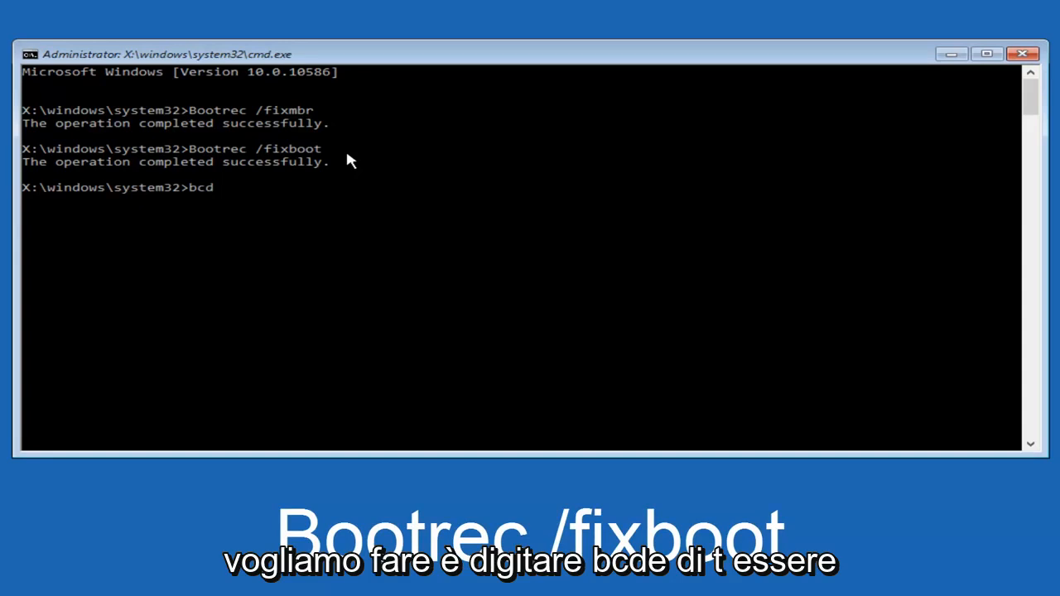
pyautogui.write('edit')
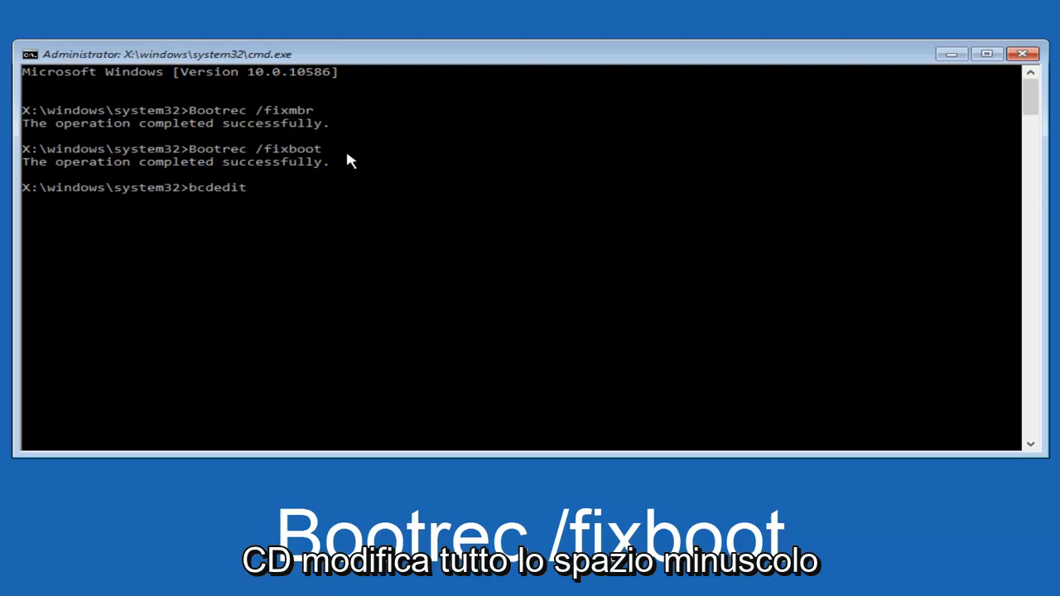
pyautogui.write('/export')
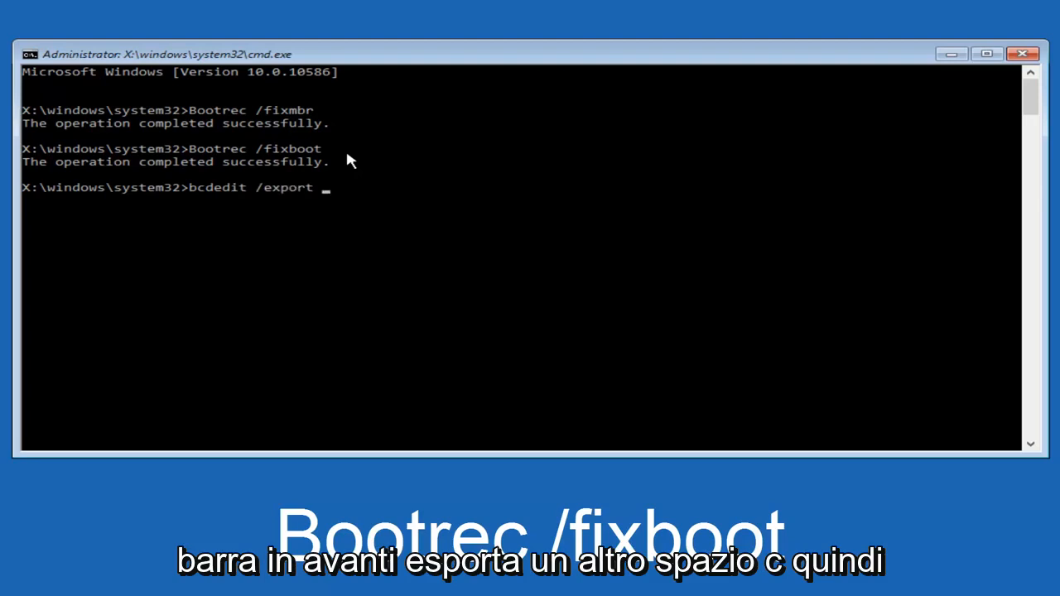
pyautogui.write('c')
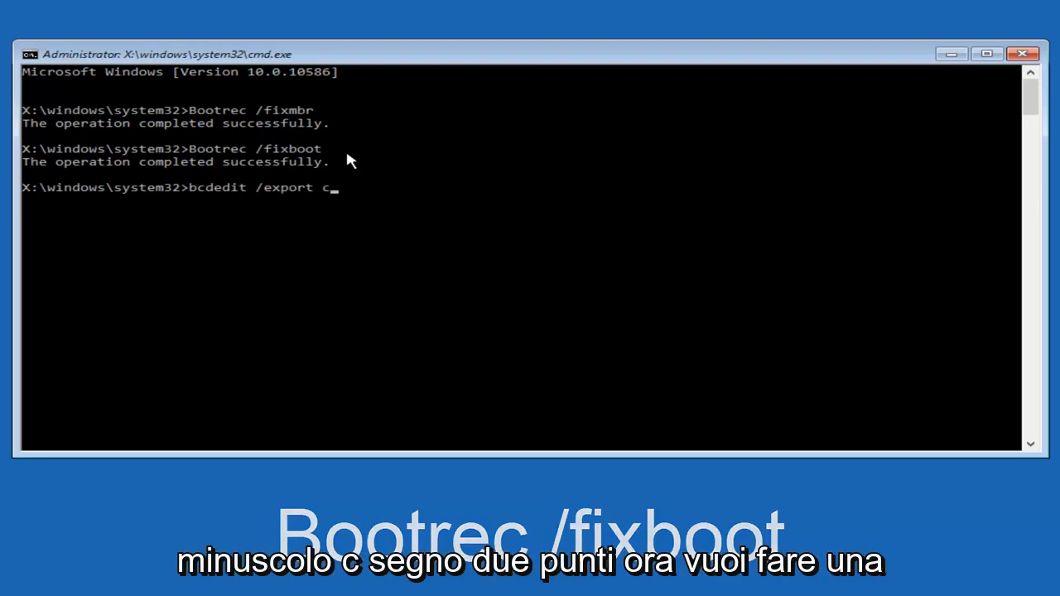
pyautogui.write(':')
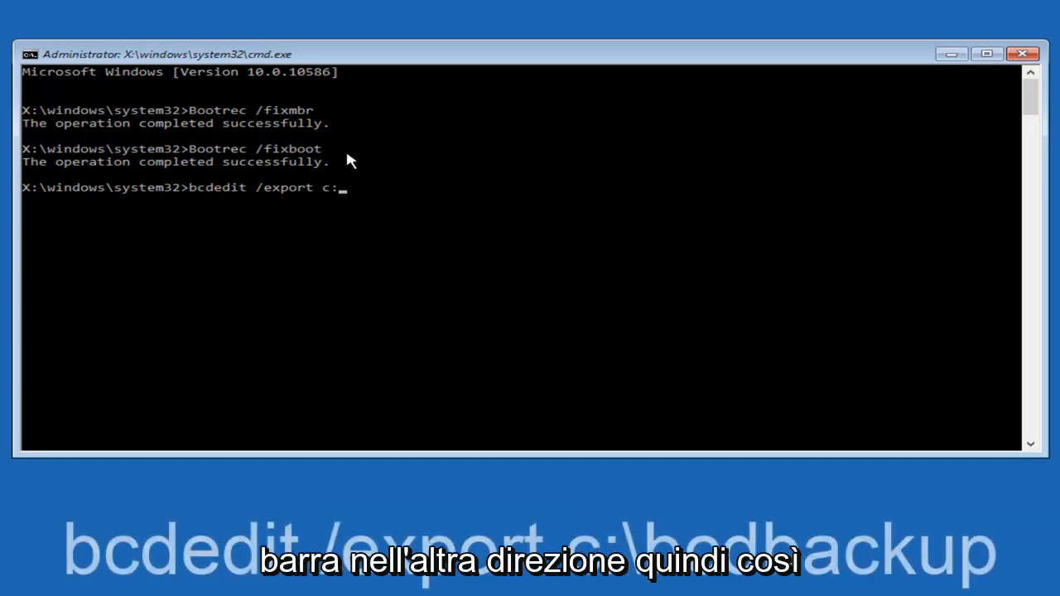
pyautogui.write('\\')
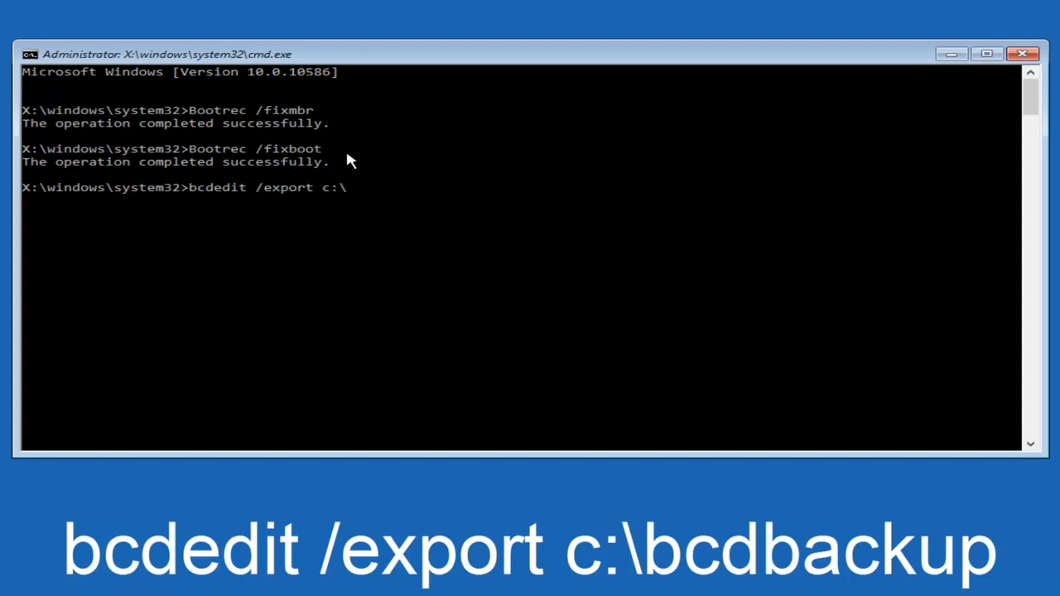
pyautogui.write('bcdback')
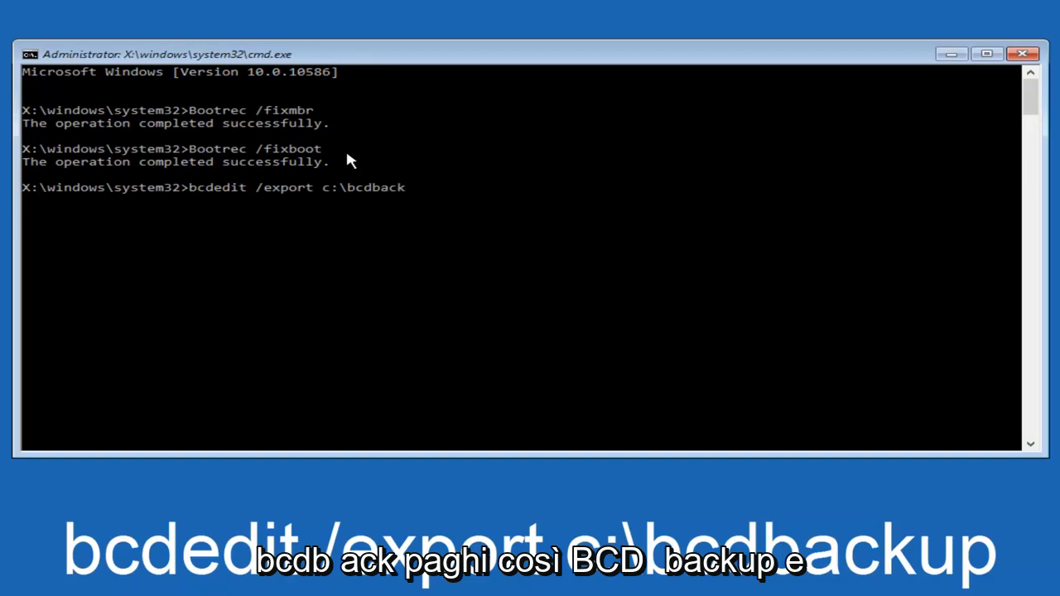
pyautogui.write('up')
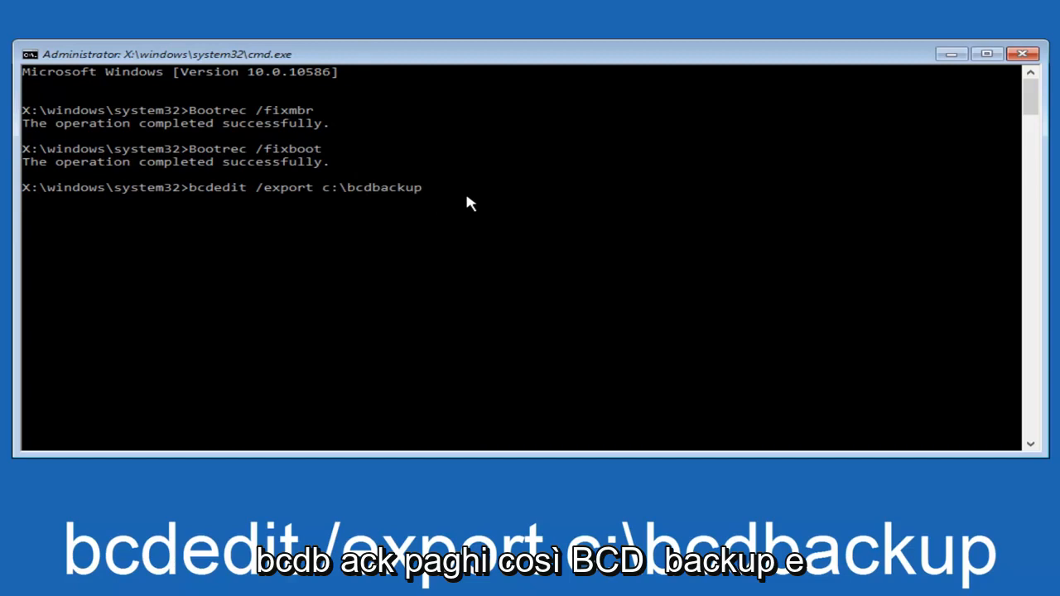
pyautogui.press('enter')
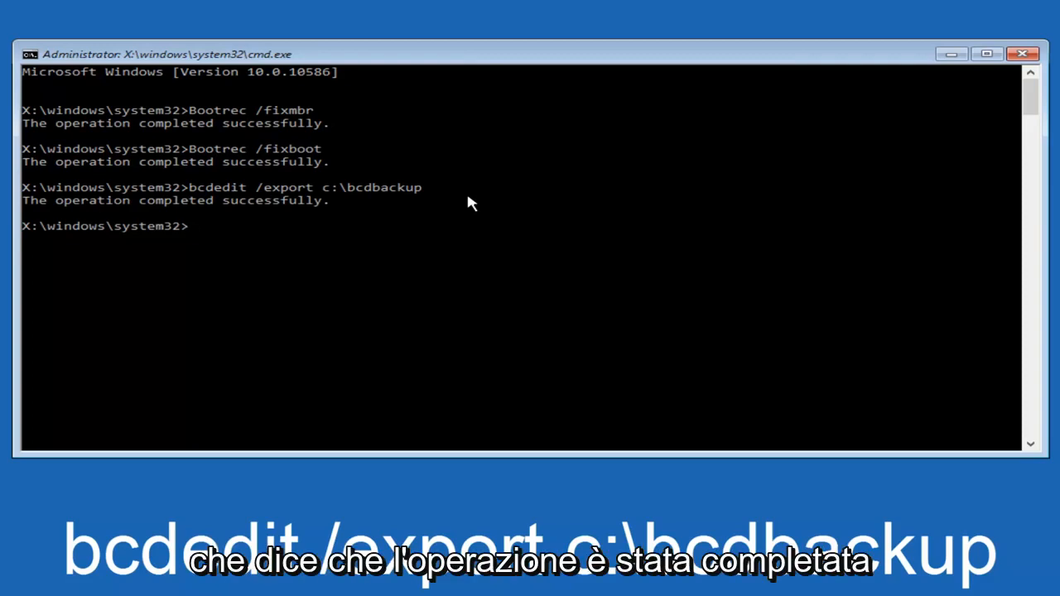
pyautogui.moveTo(508, 302)
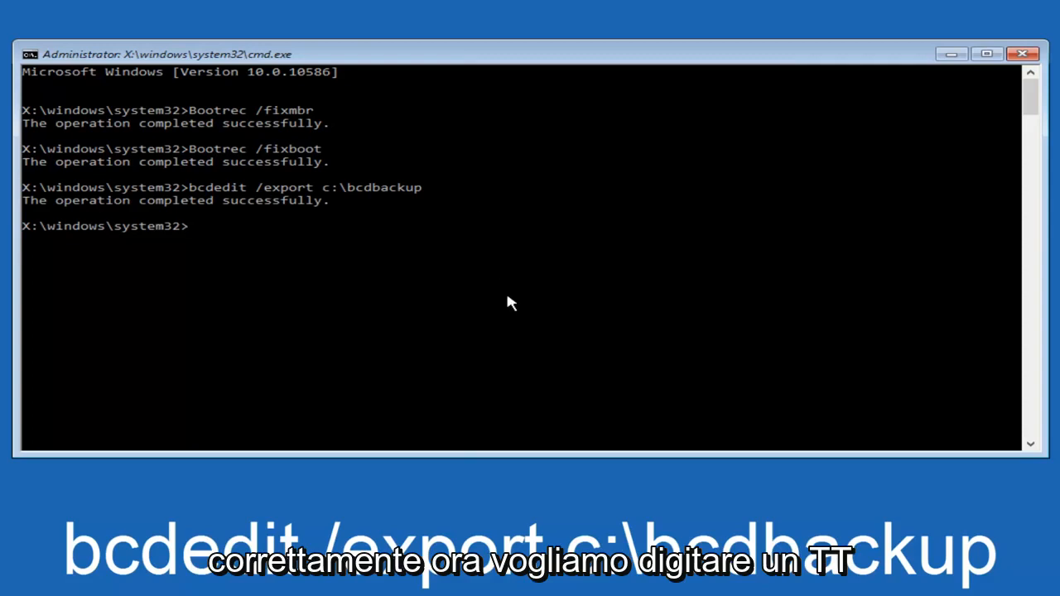
pyautogui.write('att')
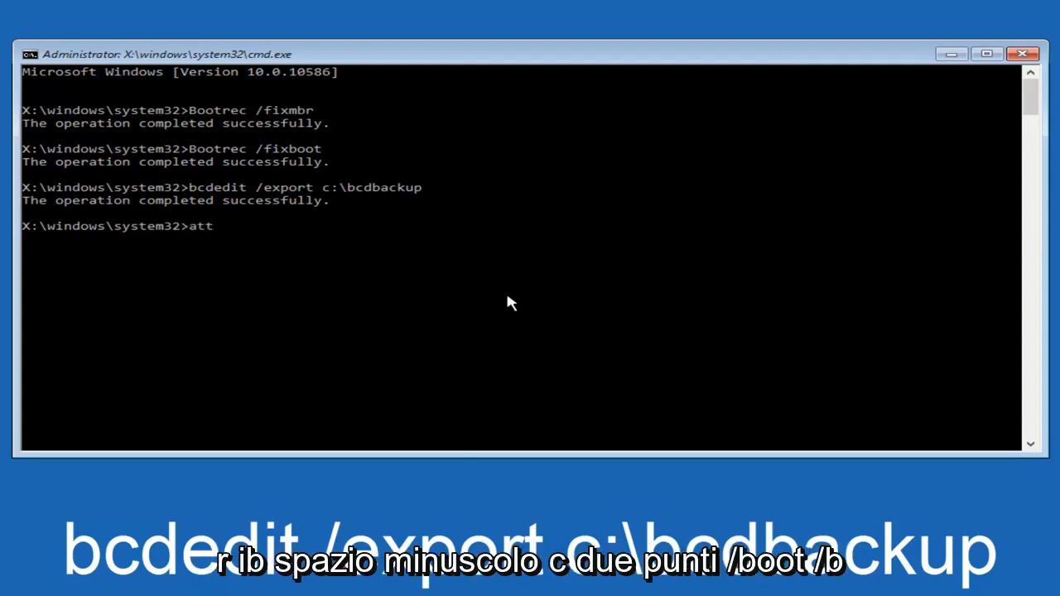
# Step: Clear the hidden, read-only and system attributes on c:\boot\bcd using attrib -h -r -s
pyautogui.write('rib')
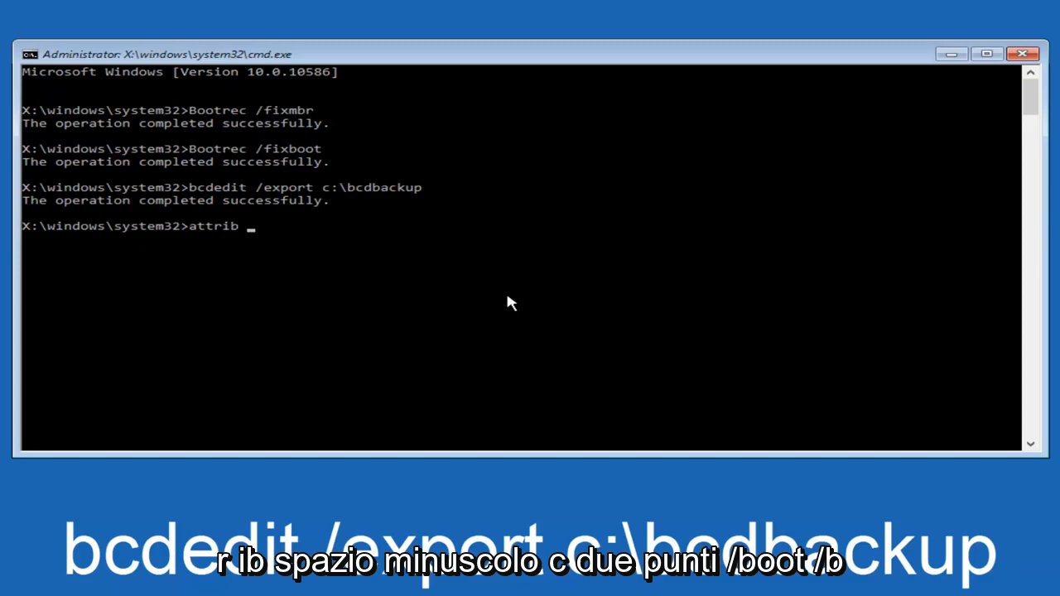
pyautogui.write('c')
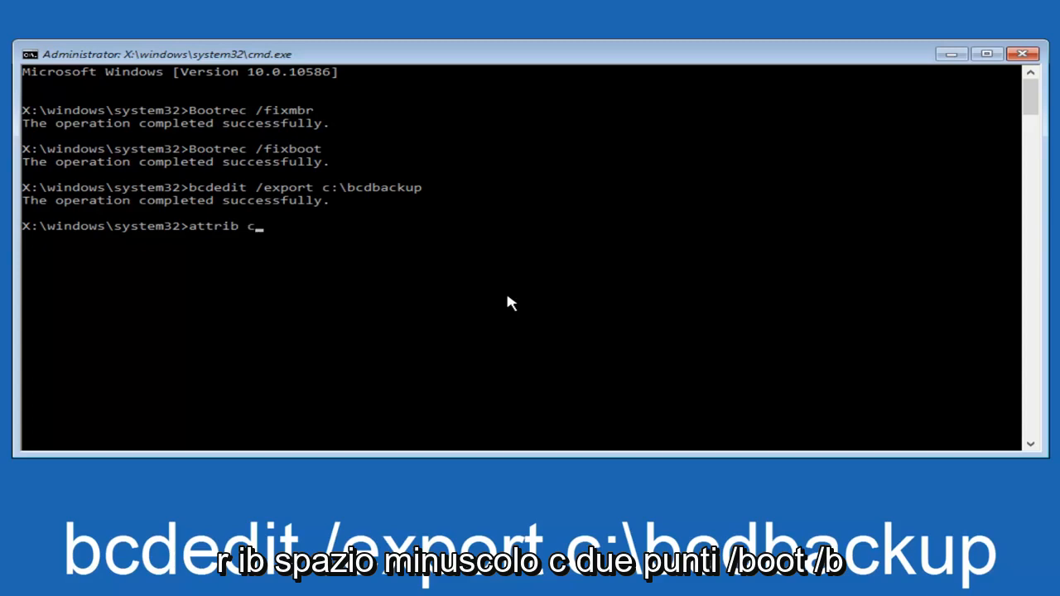
pyautogui.write(':')
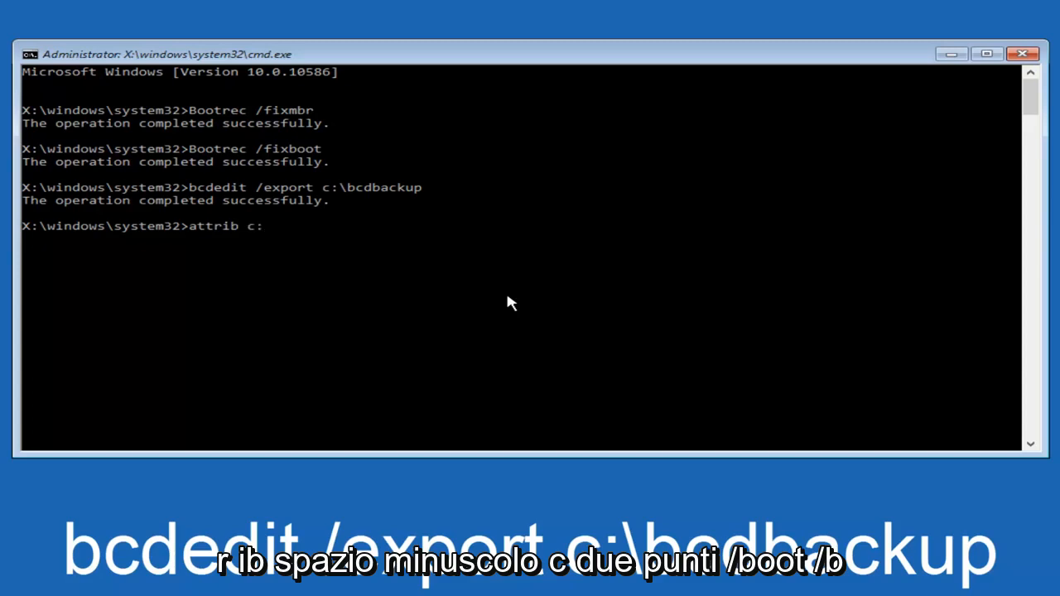
pyautogui.write('\\boo')
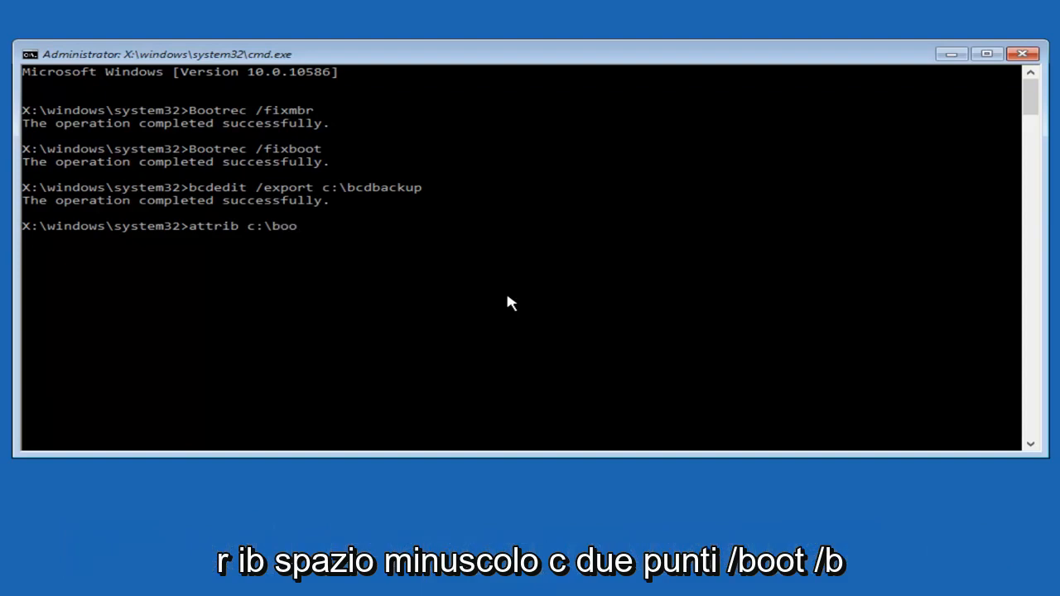
pyautogui.write('t')
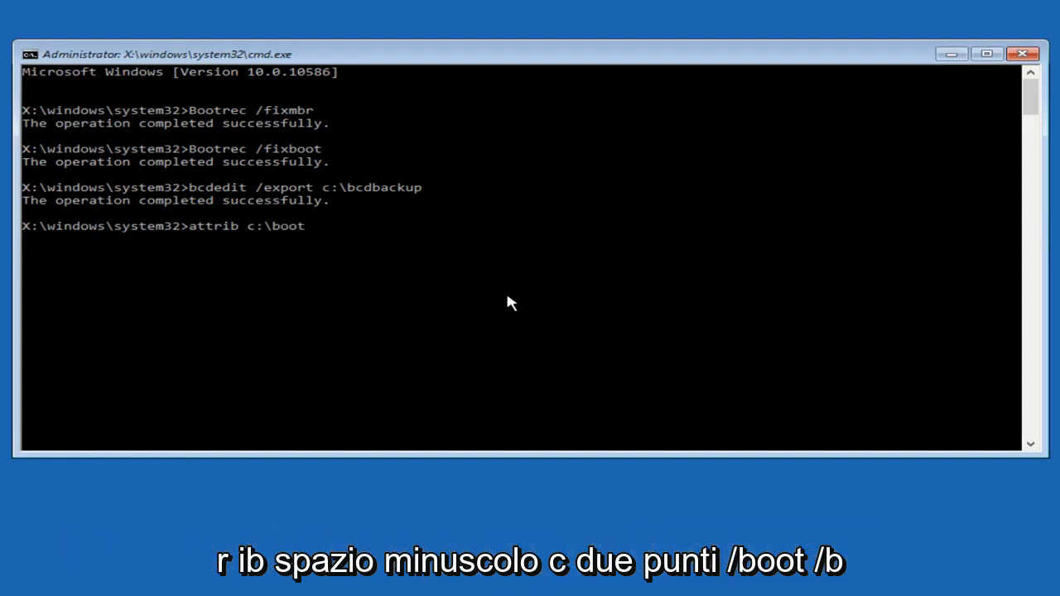
pyautogui.write('\\')
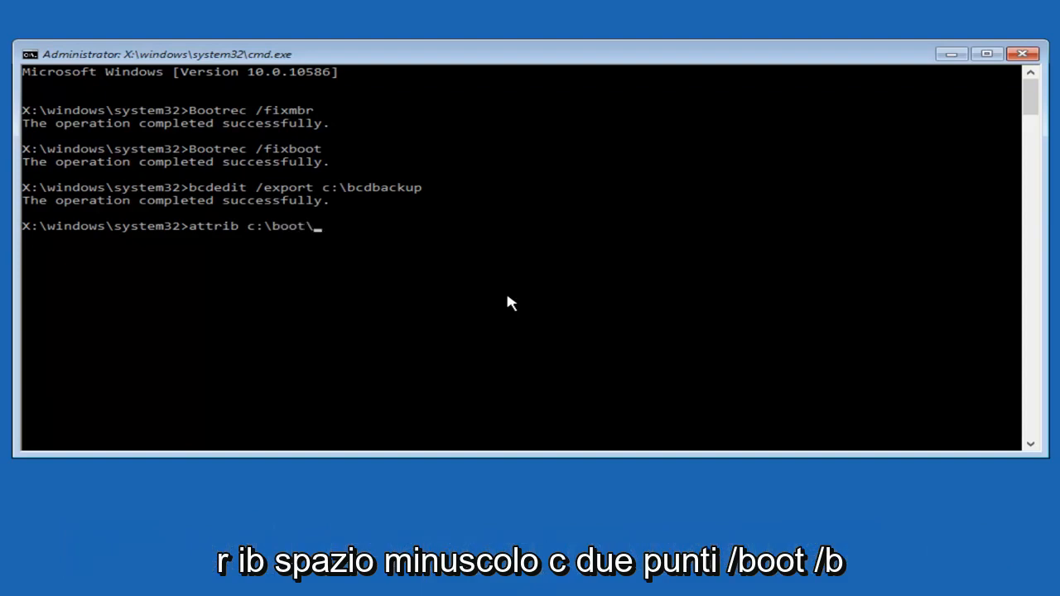
pyautogui.write('bcd')
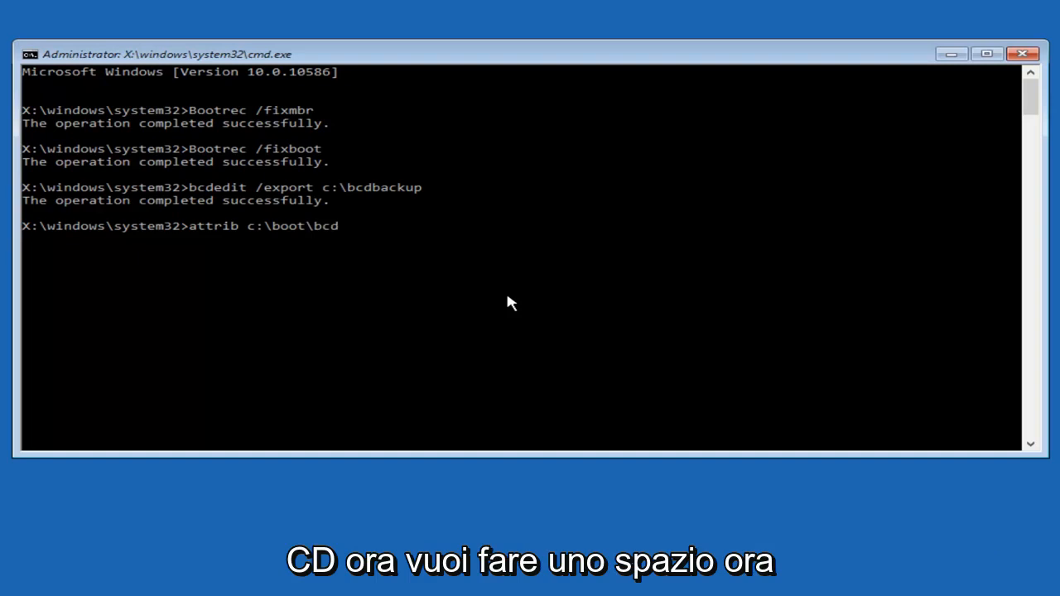
pyautogui.write('-')
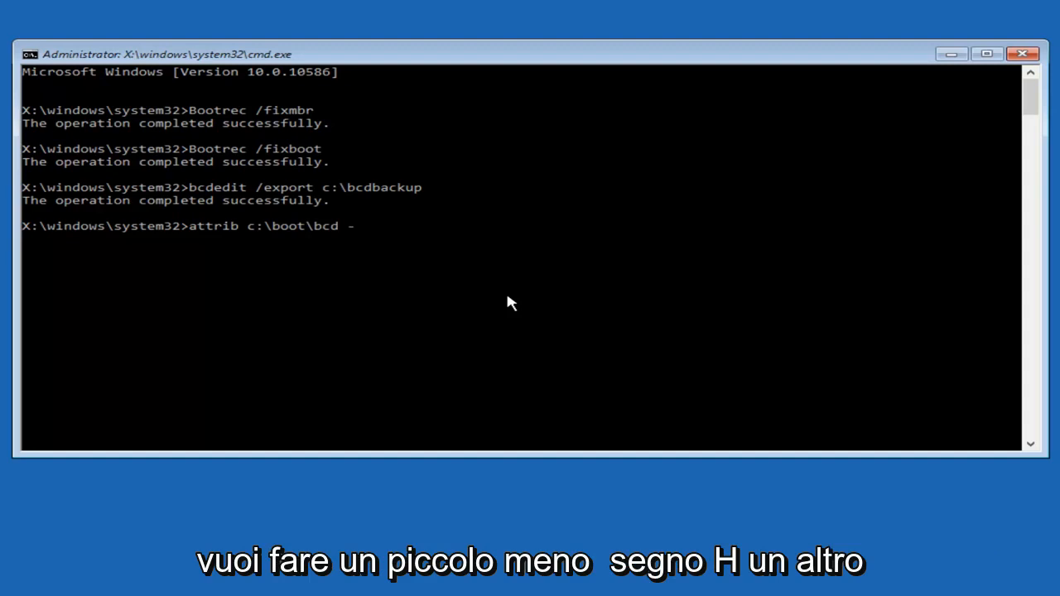
pyautogui.write('h')
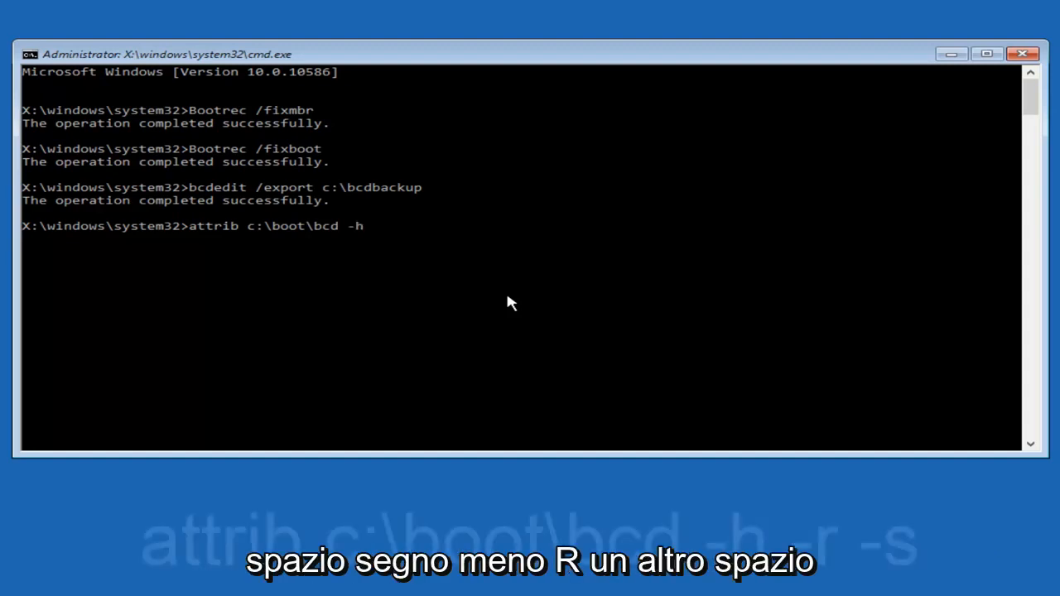
pyautogui.write('-r')
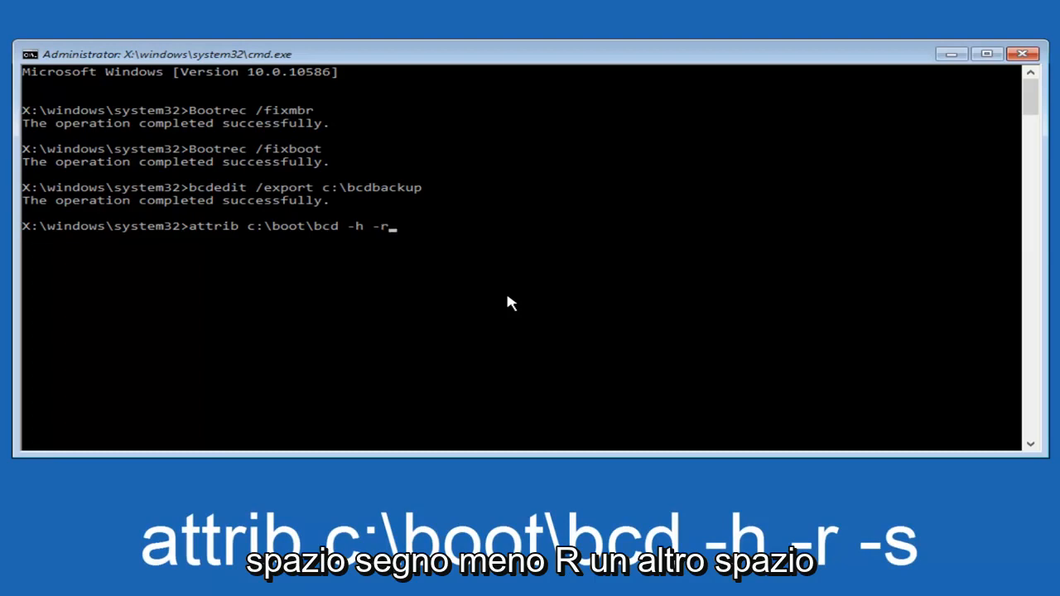
pyautogui.write('-')
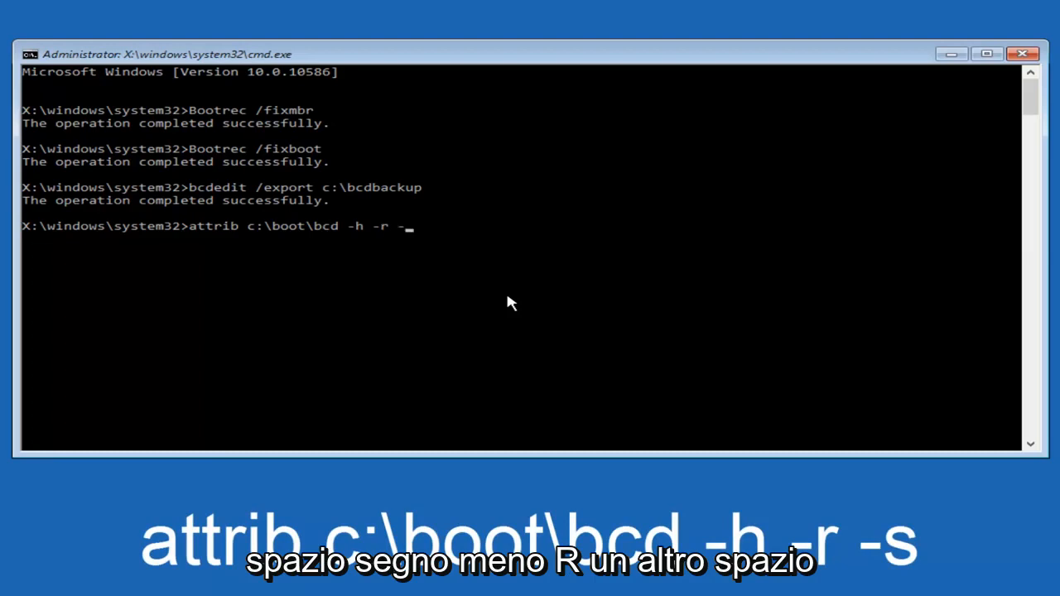
pyautogui.write('s')
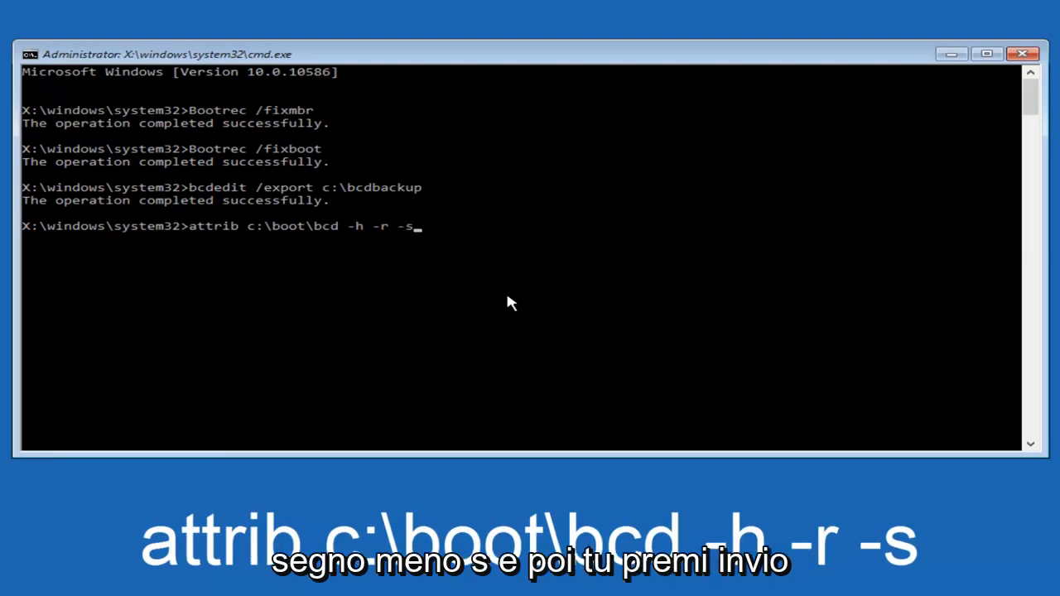
pyautogui.press('enter')
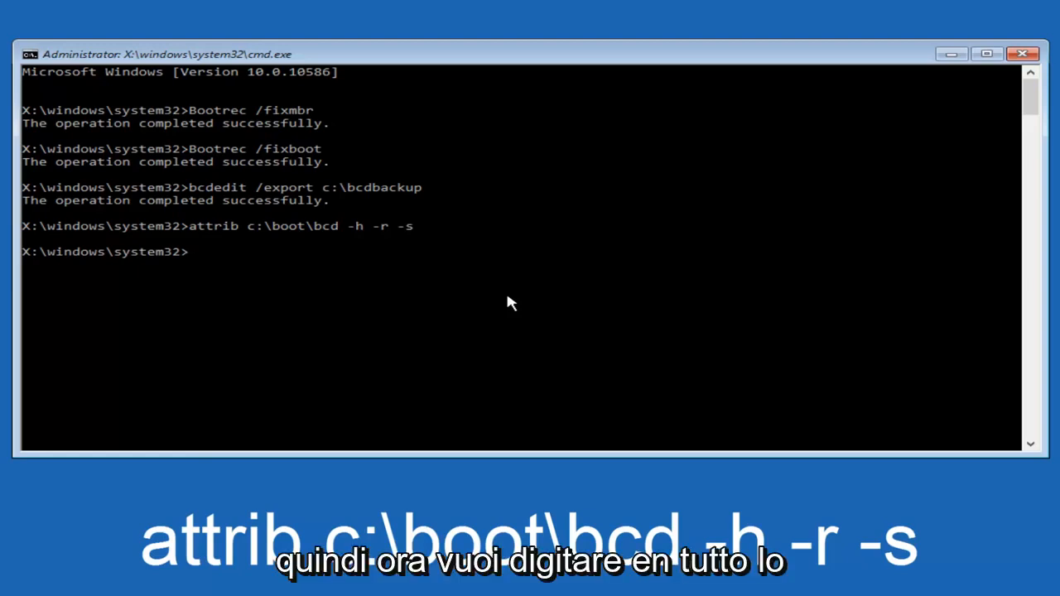
# Step: Rename c:\boot\bcd to bcd.old with the ren command
pyautogui.write('ren')
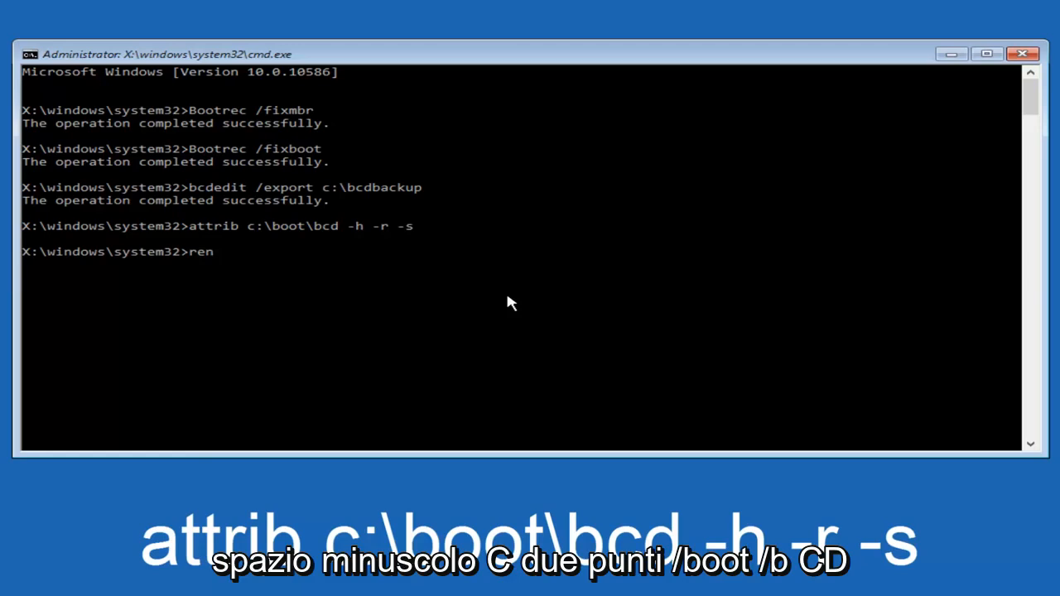
pyautogui.write('c')
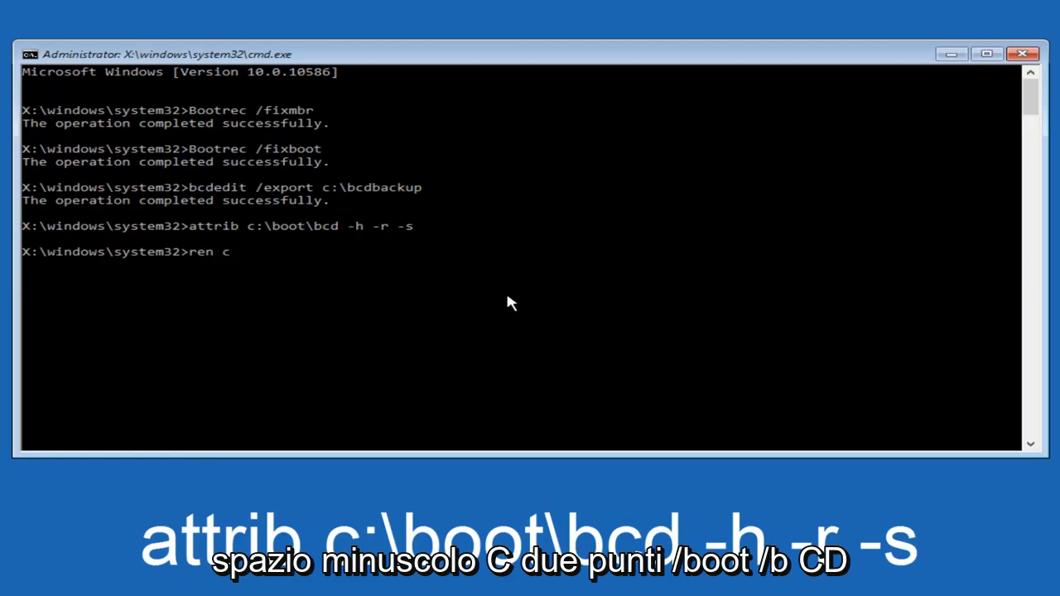
pyautogui.write(':')
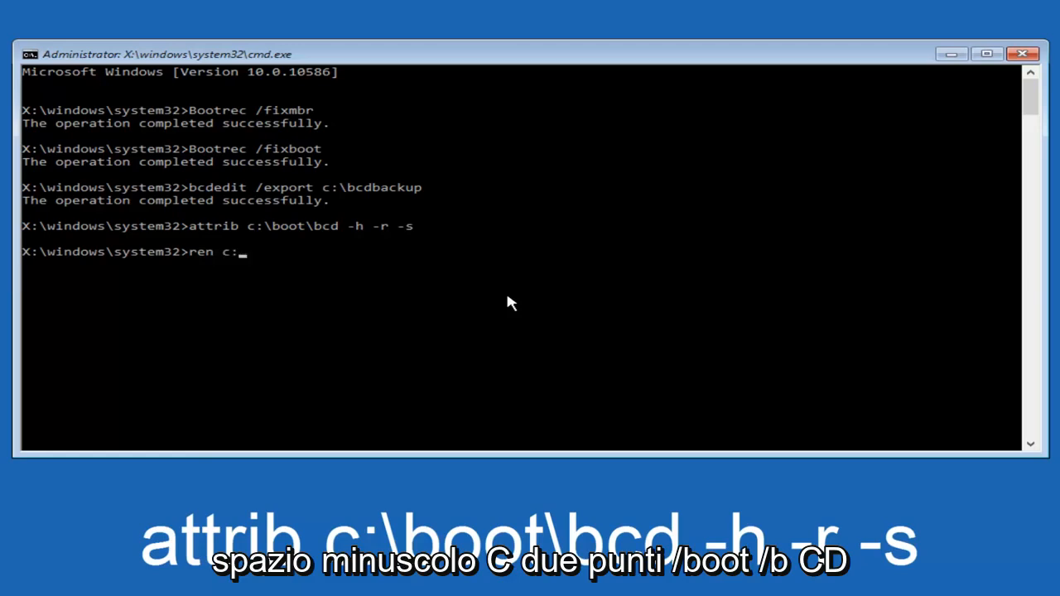
pyautogui.write('bo')
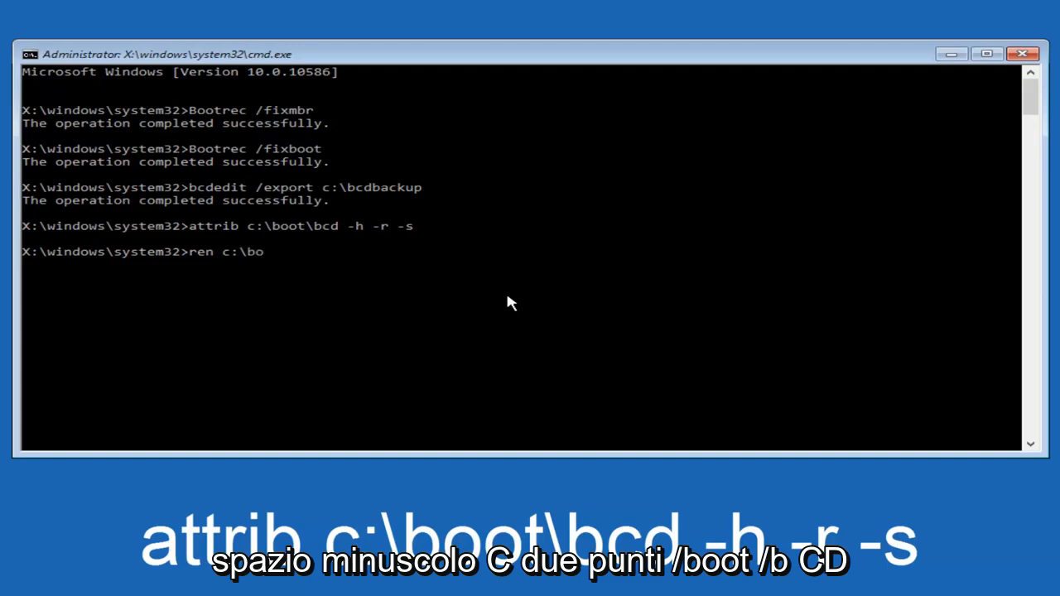
pyautogui.write('ot\\')
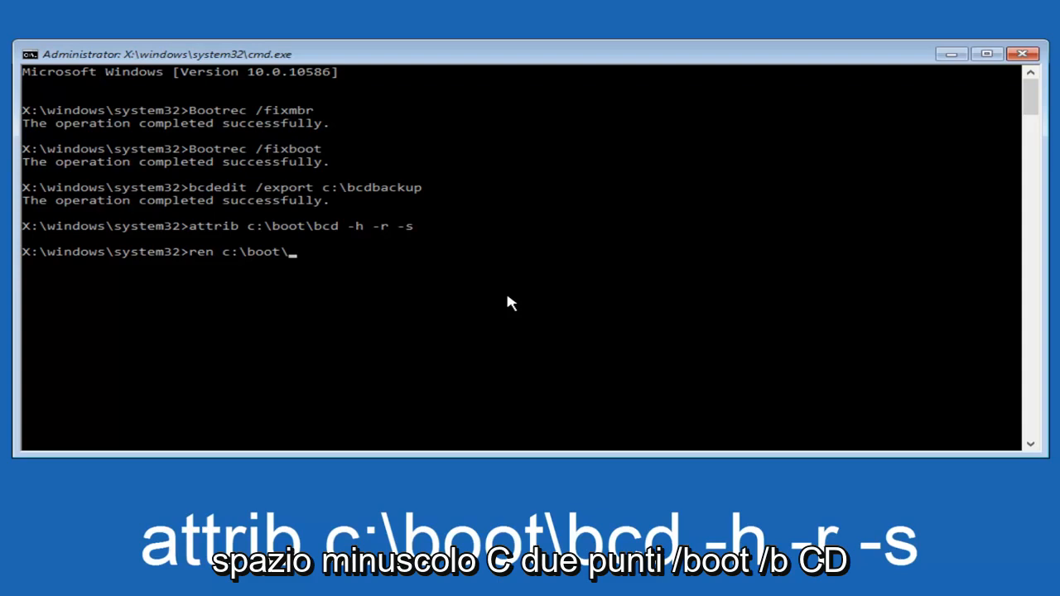
pyautogui.write('bcd')
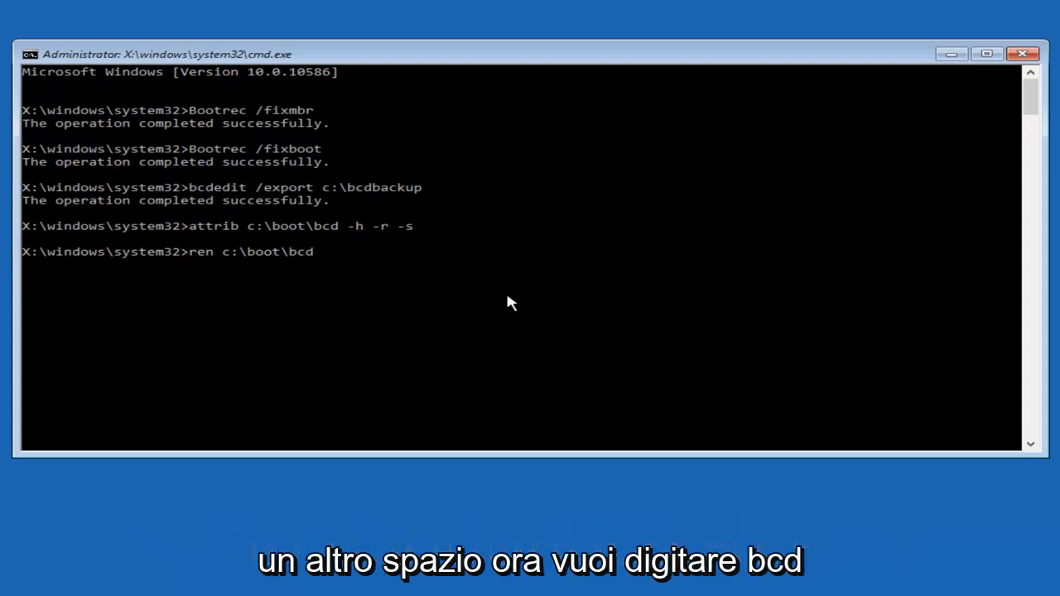
pyautogui.write('bcd')
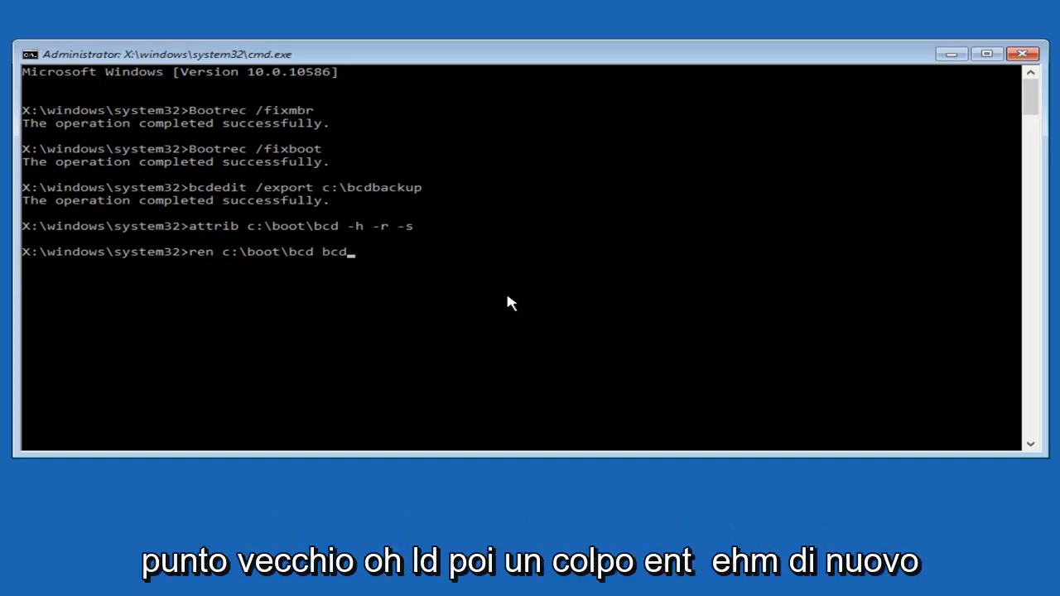
pyautogui.write('.okl')
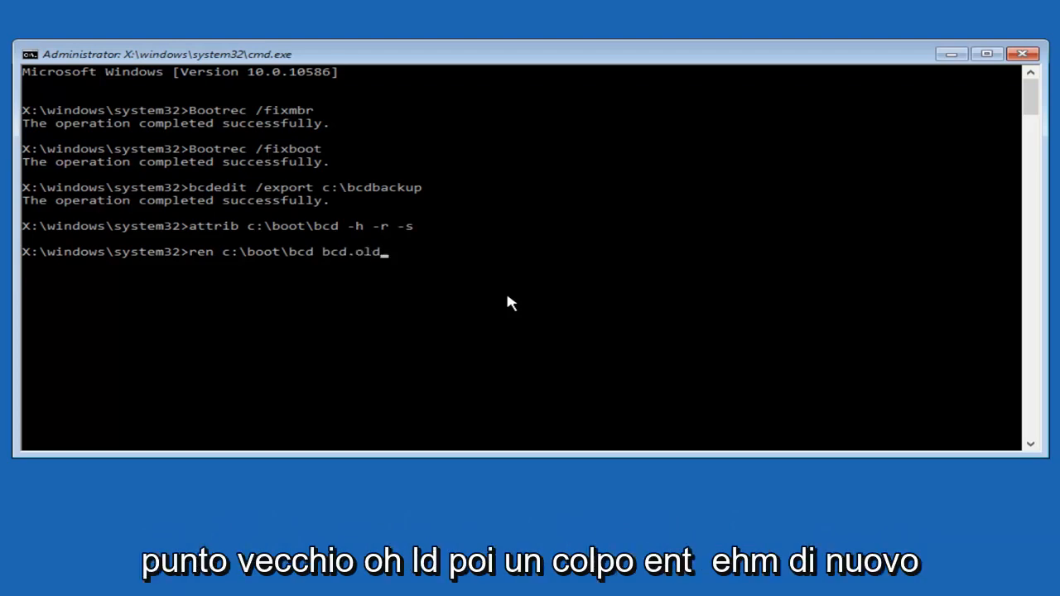
pyautogui.press('enter')
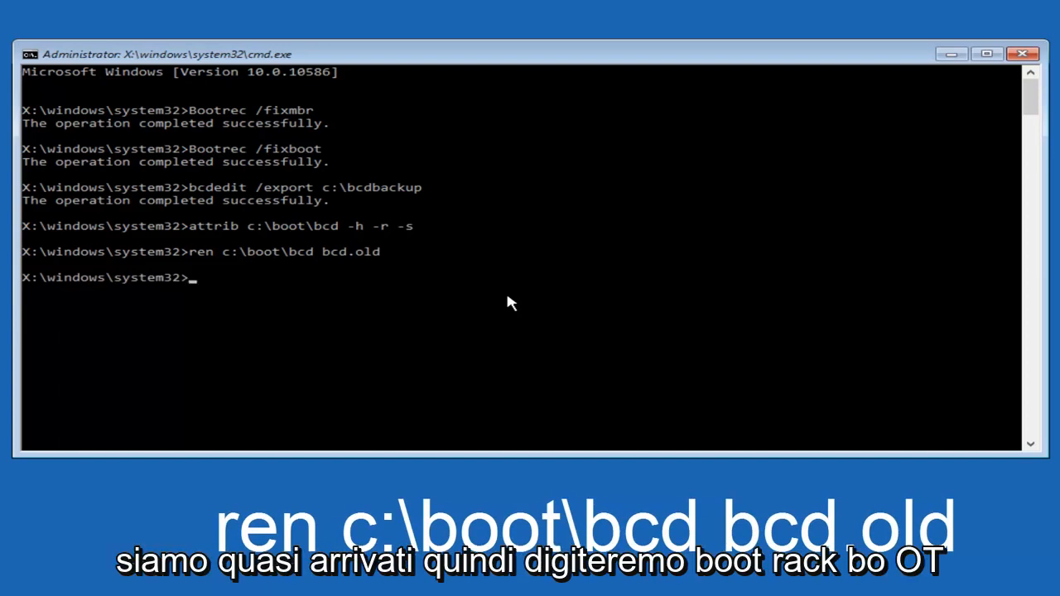
# Step: Run bootrec /rebuildbcd, which finds the C:\Windows installation and asks to add it
pyautogui.write('b')
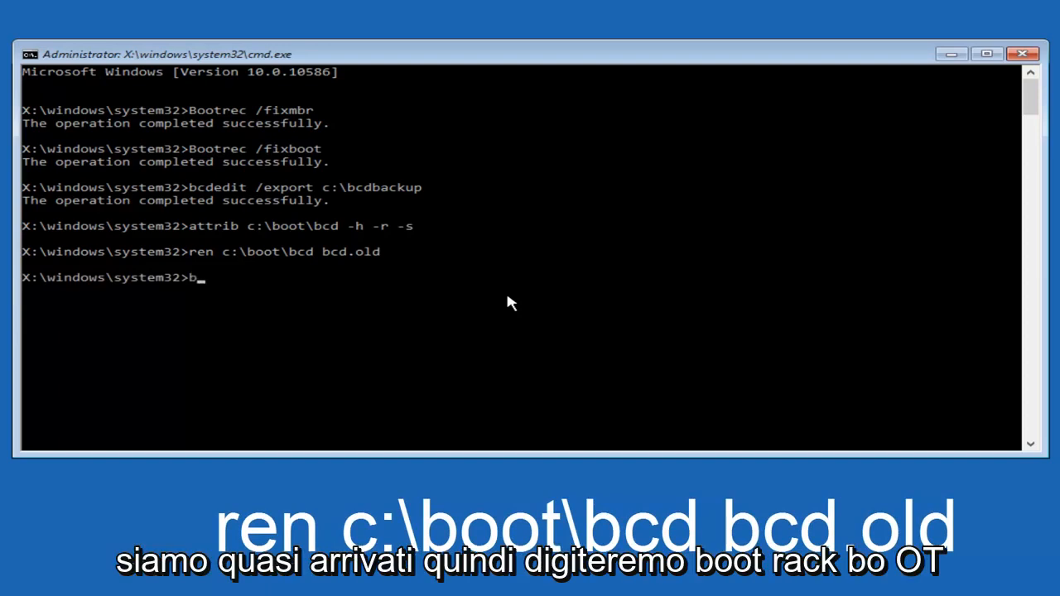
pyautogui.write('ootre')
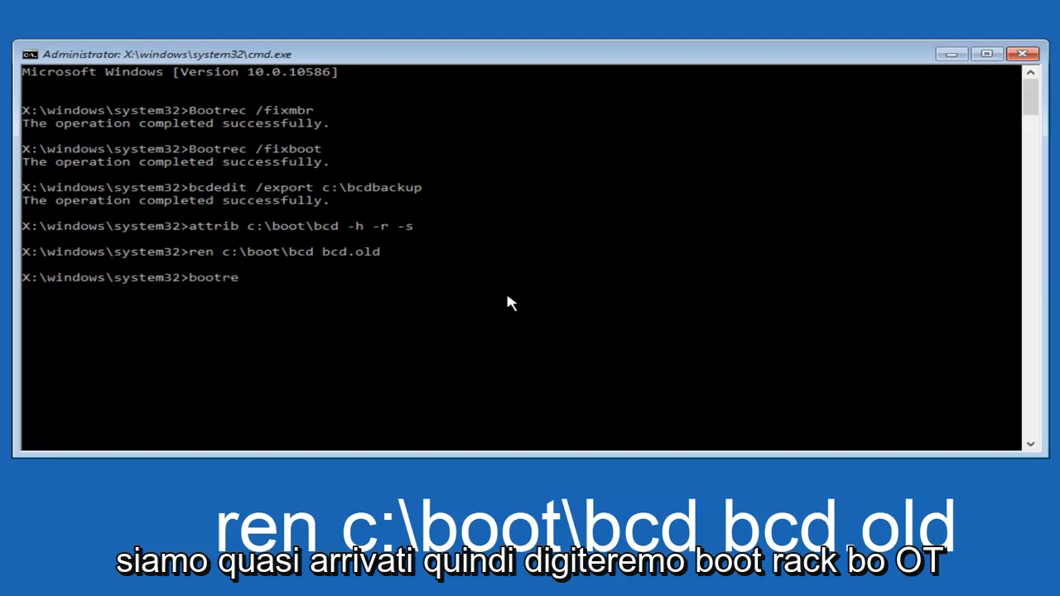
pyautogui.write('c')
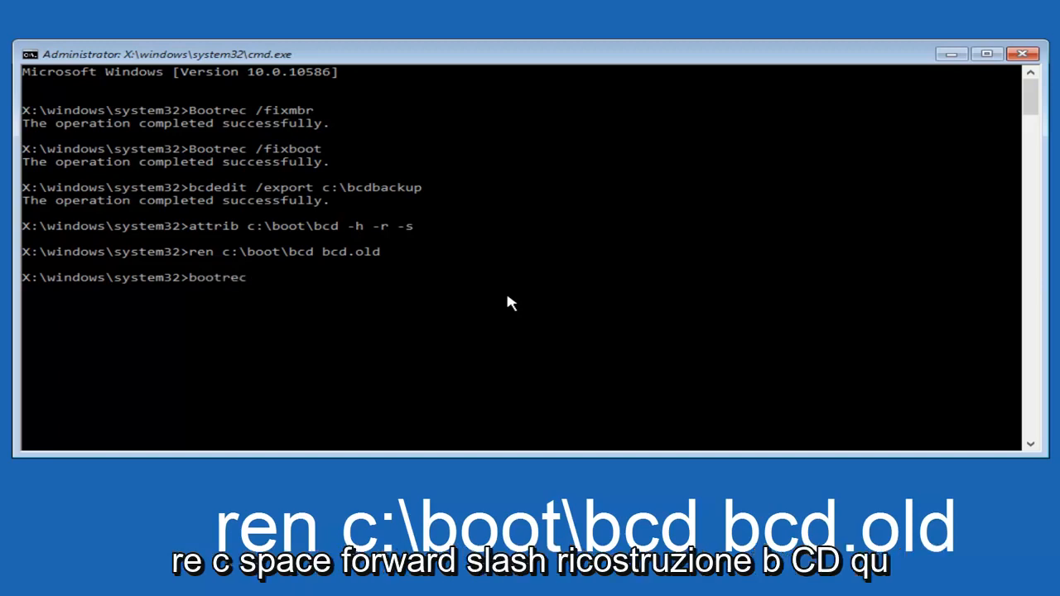
pyautogui.write('/')
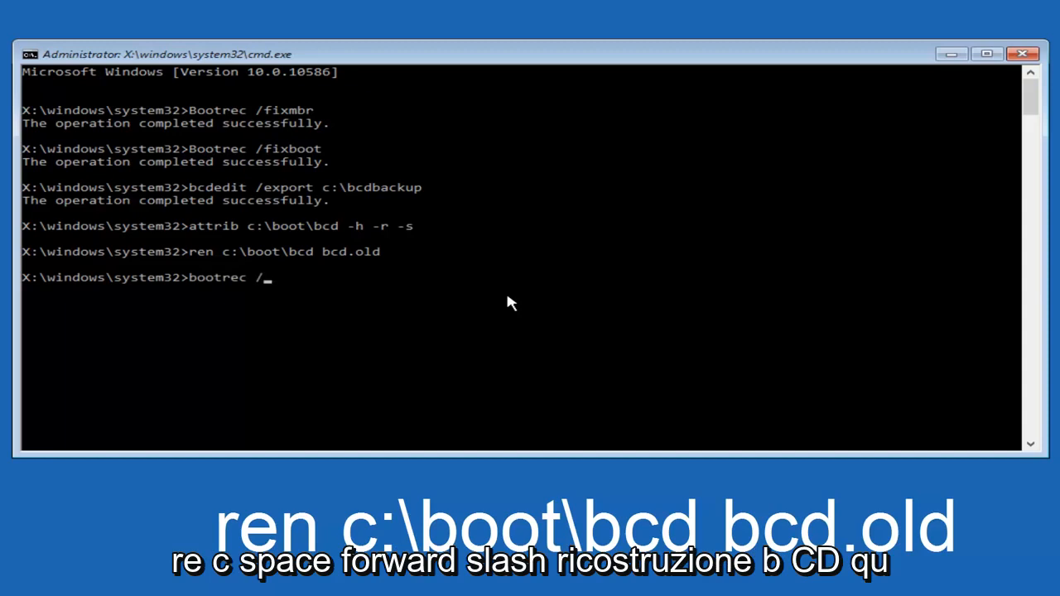
pyautogui.write('reb')
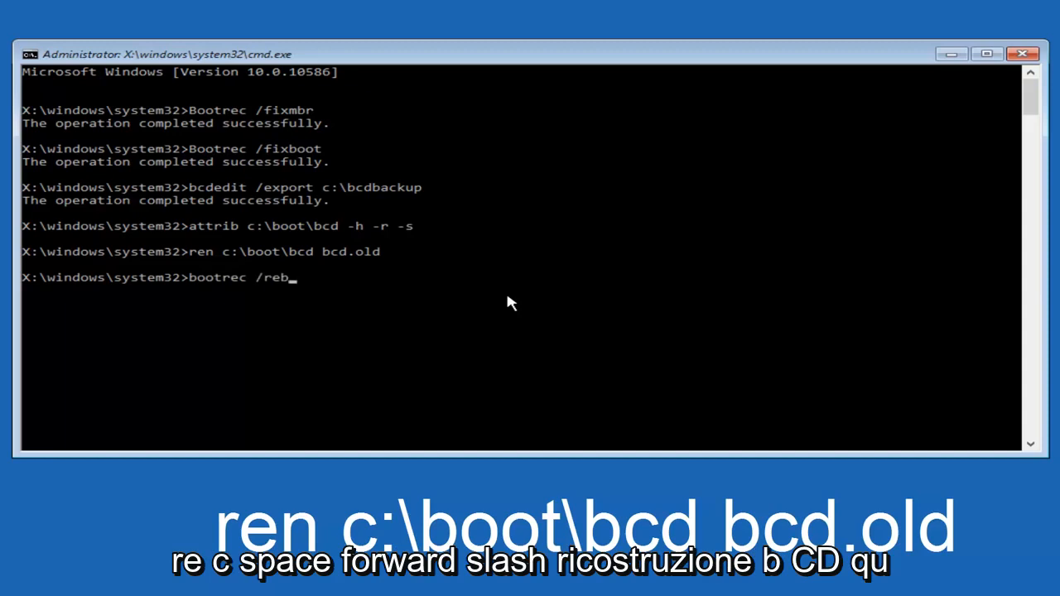
pyautogui.write('uild')
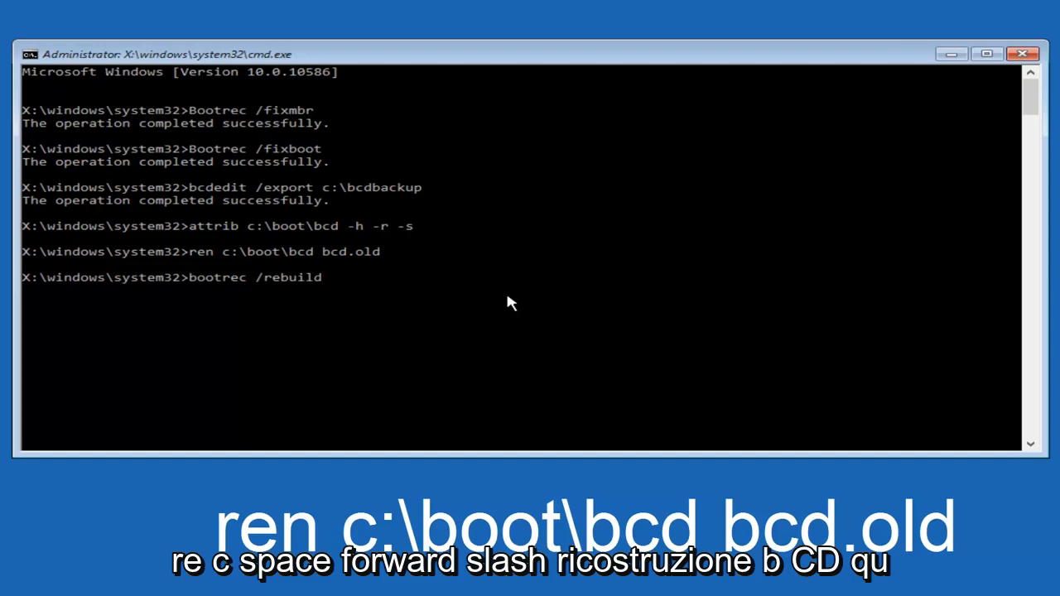
pyautogui.write('bcd')
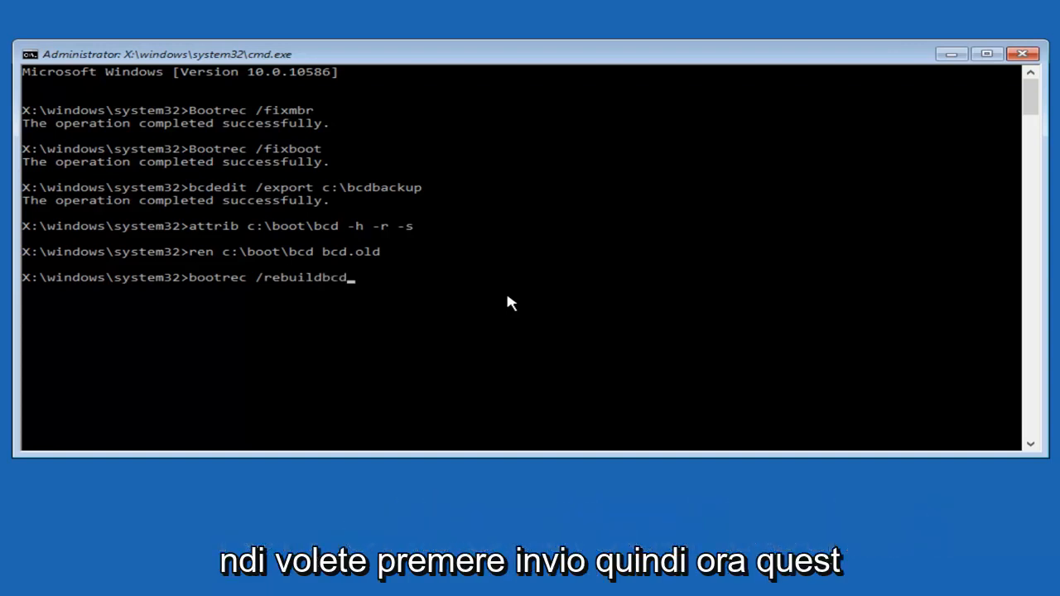
pyautogui.press('enter')
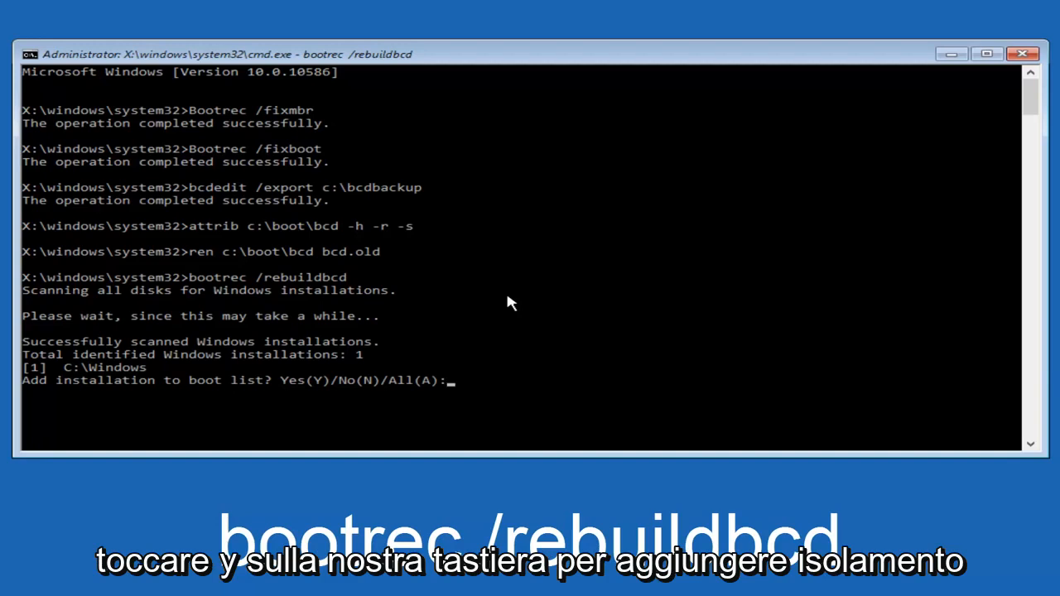
# Step: Confirm adding C:\Windows to the boot list with Y, then exit Command Prompt
pyautogui.write('y')
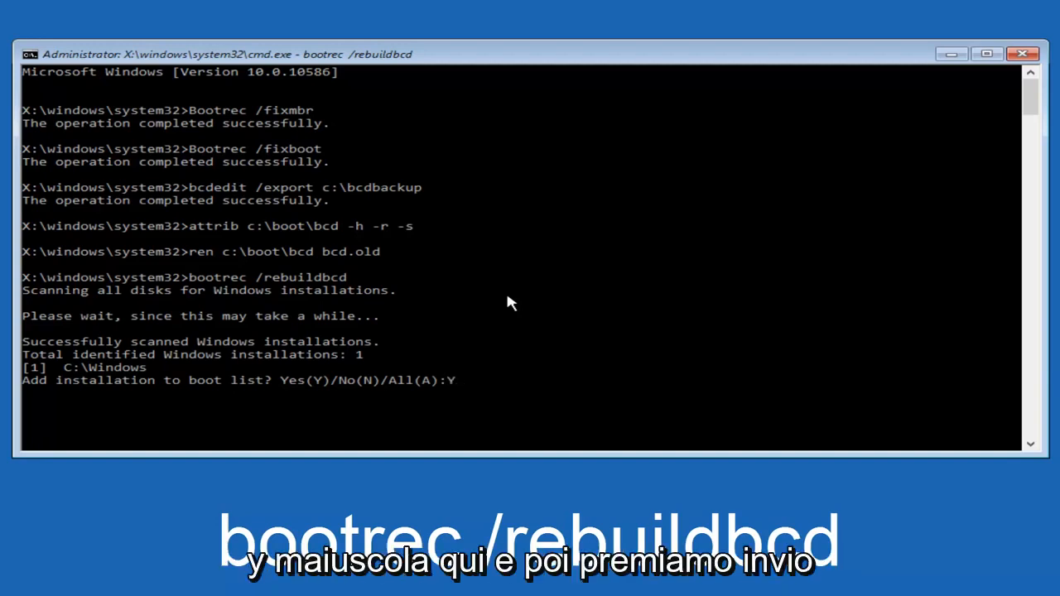
pyautogui.press('enter')
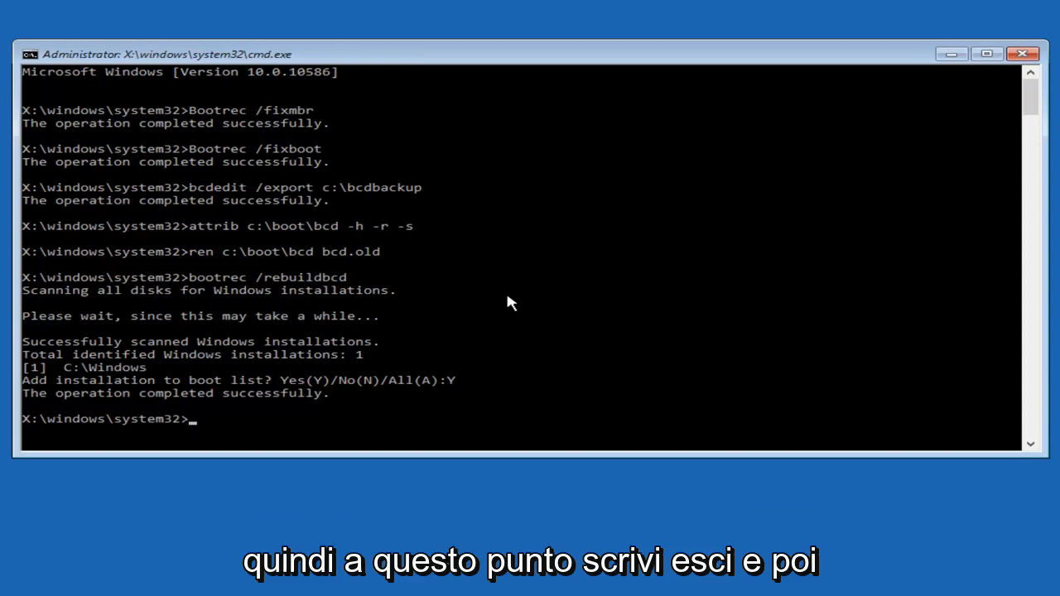
pyautogui.write('exit')
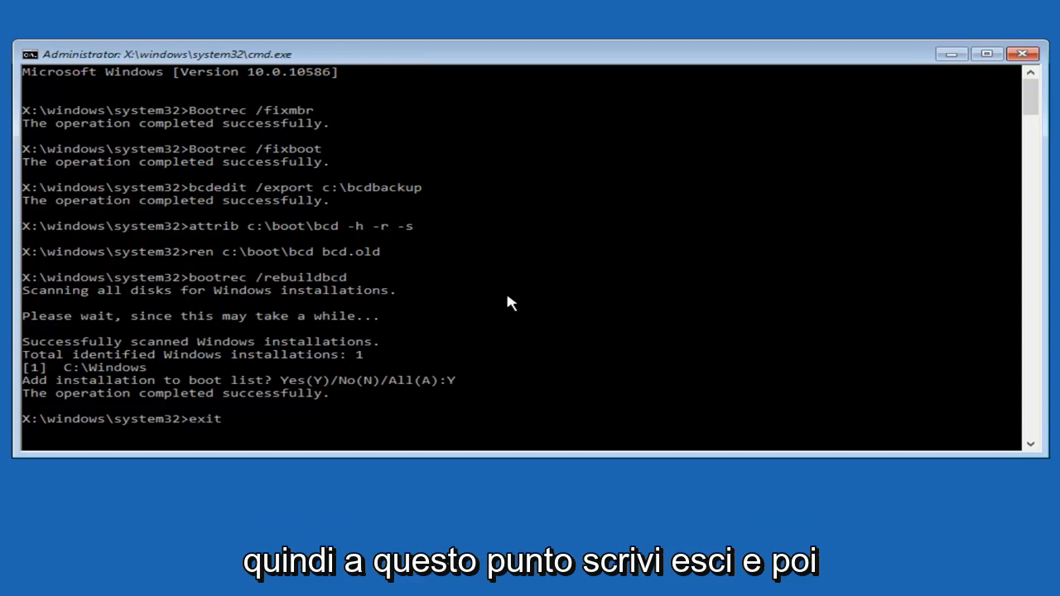
pyautogui.press('enter')
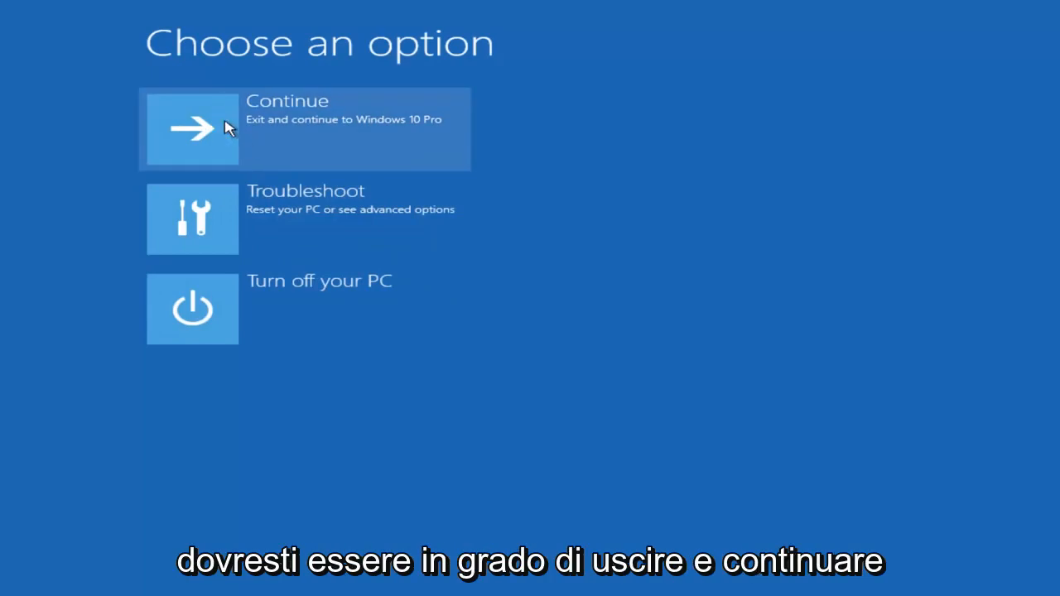
pyautogui.moveTo(288, 140)
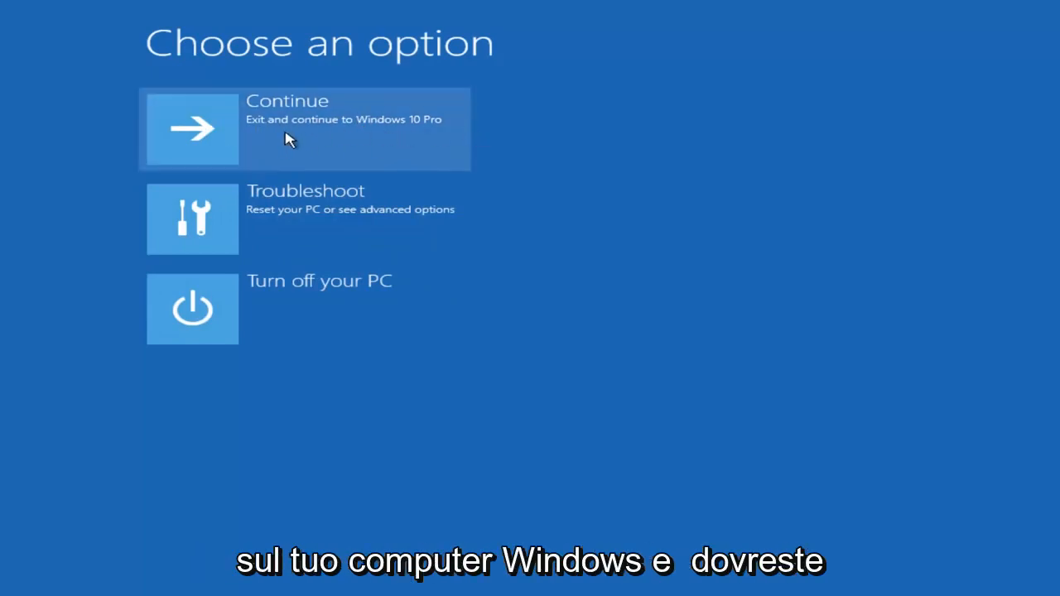